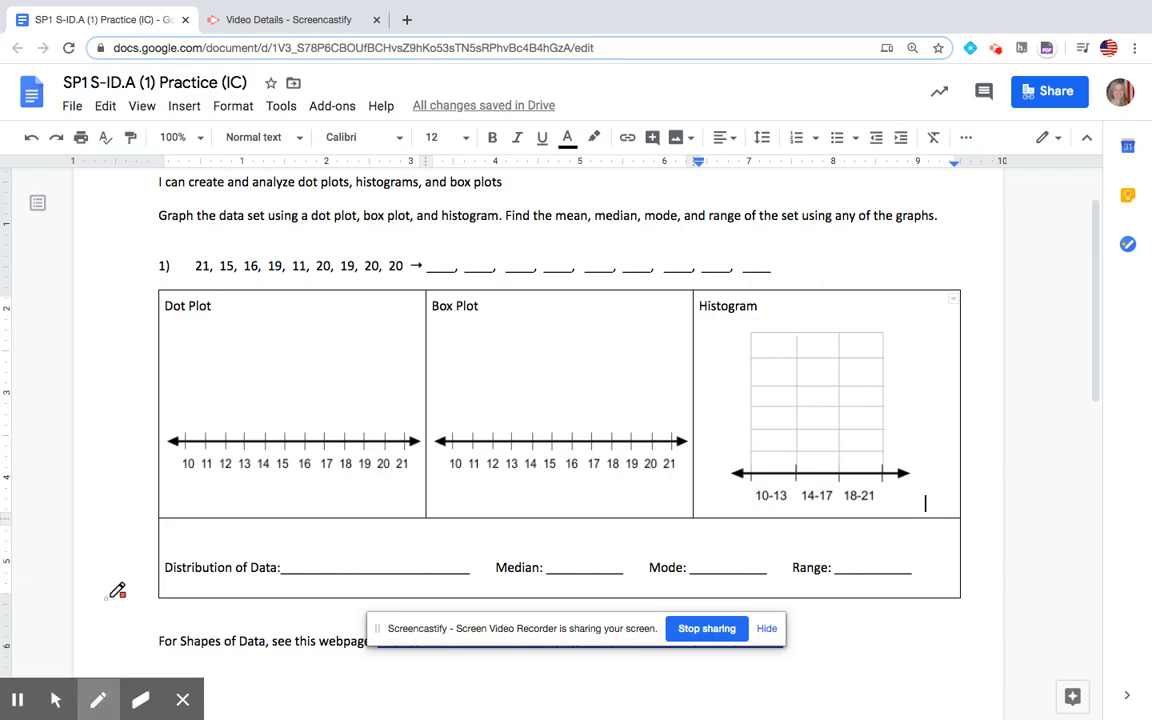
pyautogui.moveTo(78, 598)
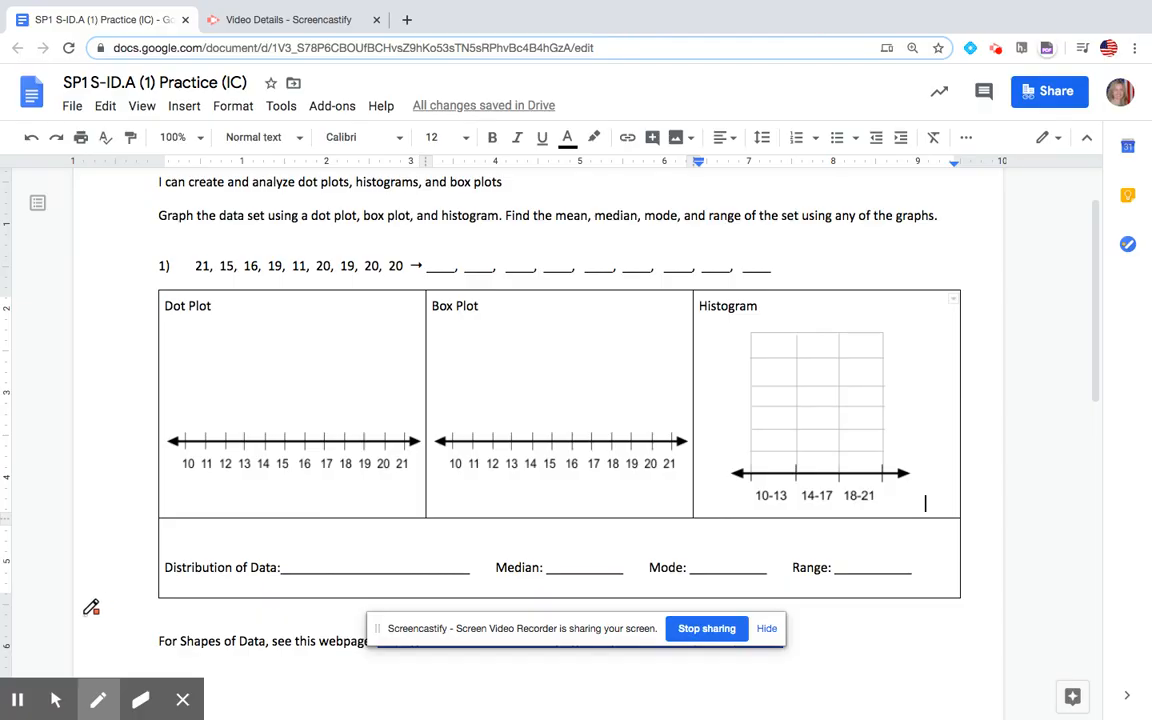
pyautogui.moveTo(96, 612)
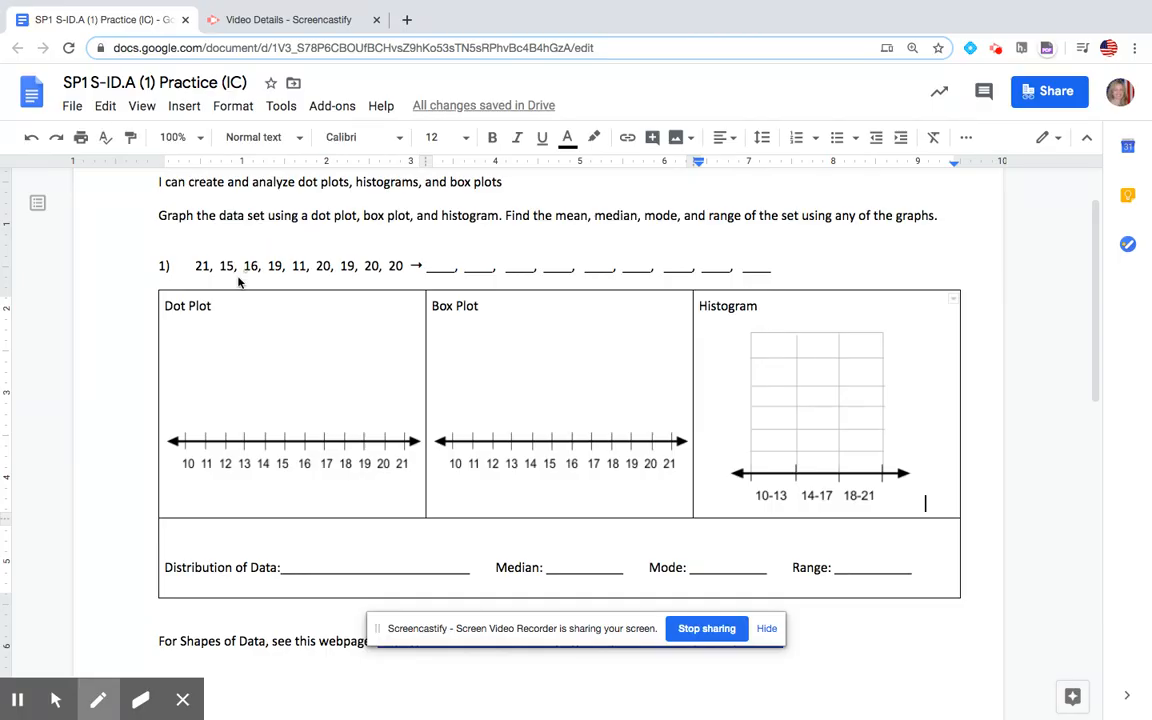
pyautogui.moveTo(370, 284)
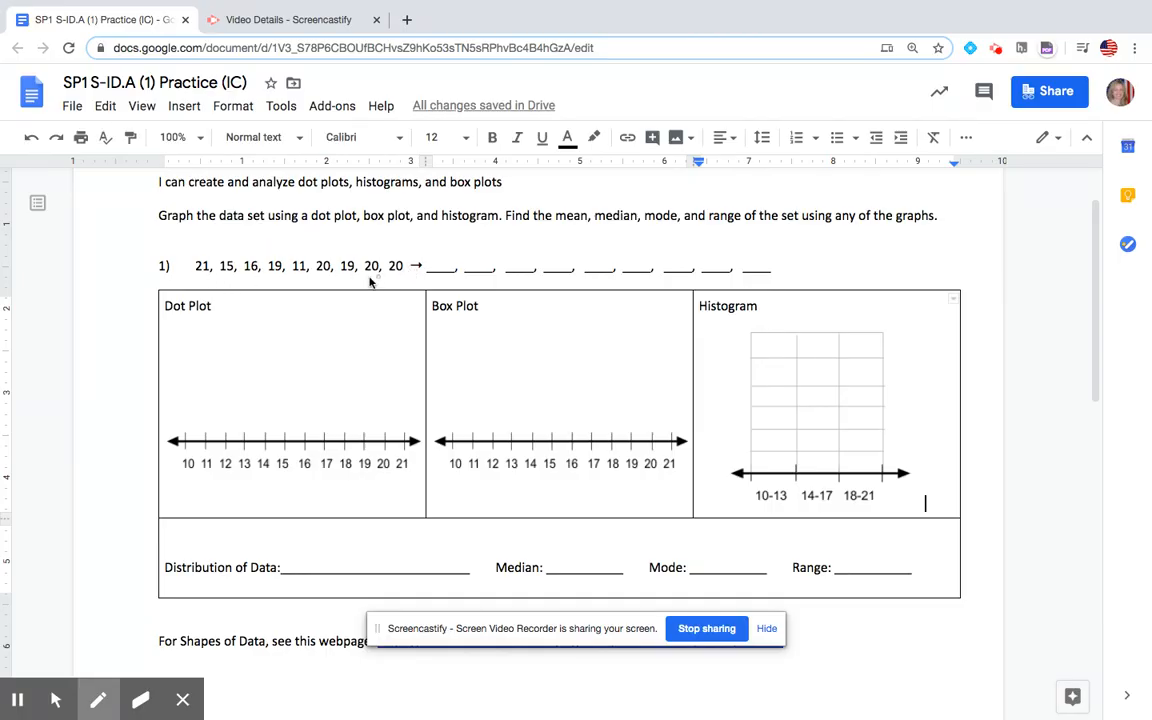
pyautogui.moveTo(304, 270)
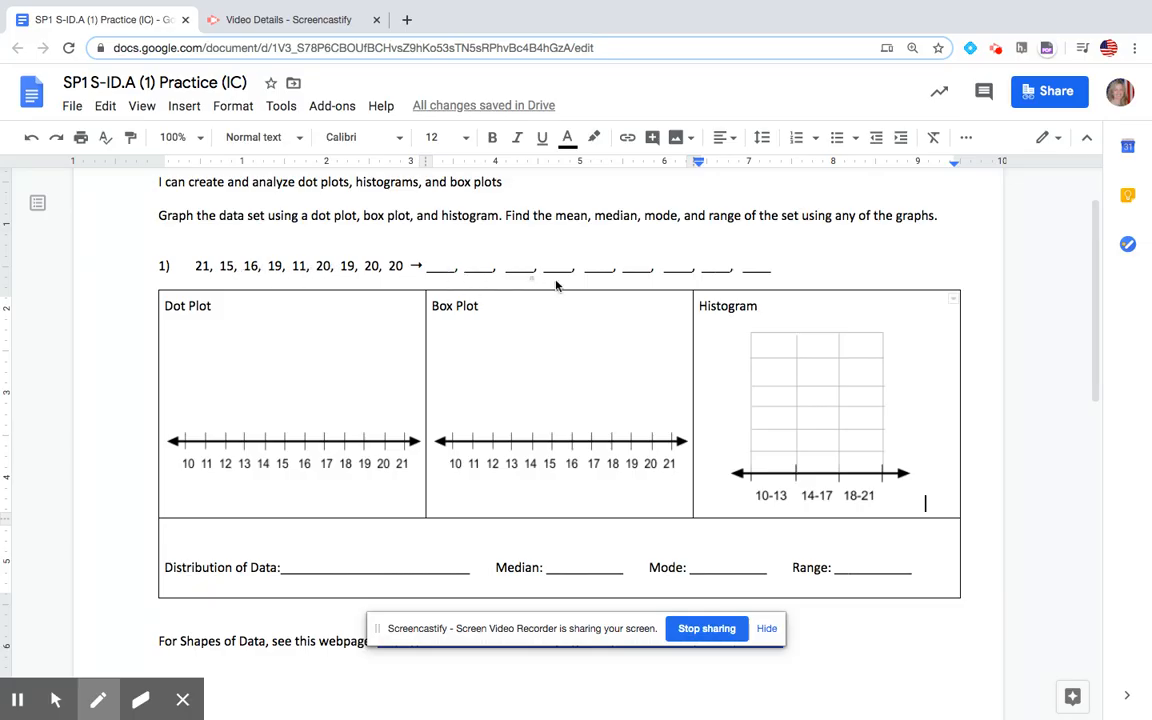
pyautogui.moveTo(444, 288)
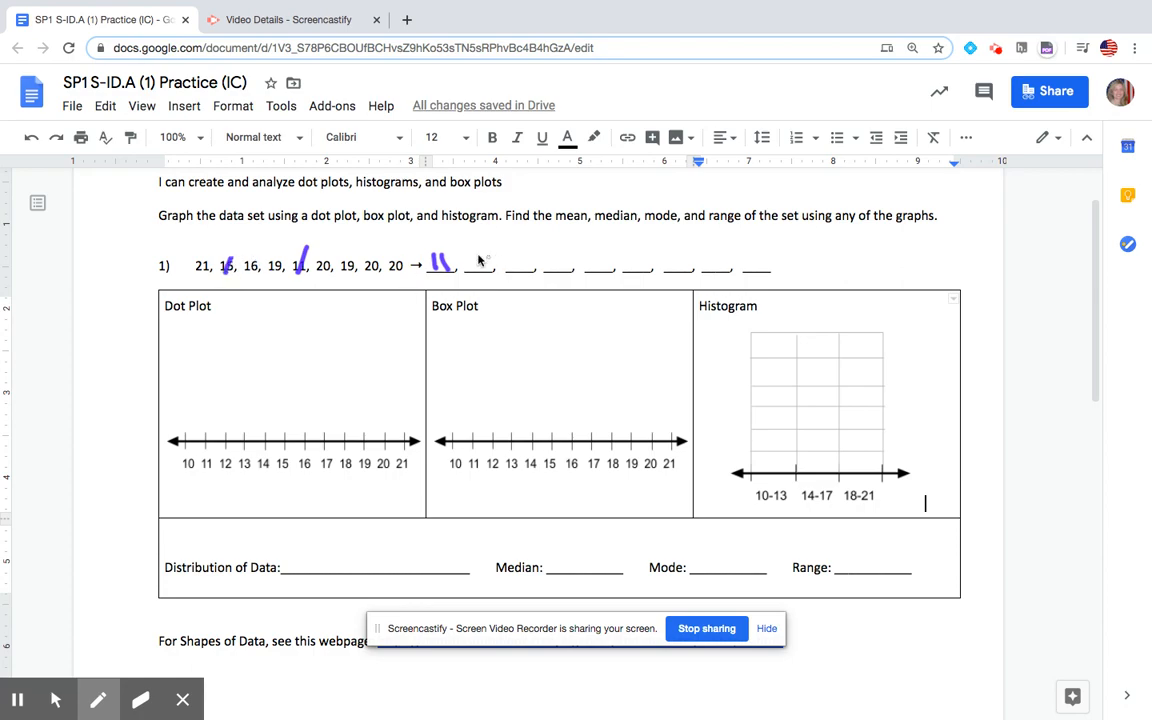
# Cross out the data values and write them sorted: 11, 15, 16, 19, 19, 20, 20, 20, 21
pyautogui.moveTo(470, 256); pyautogui.dragTo(490, 276)
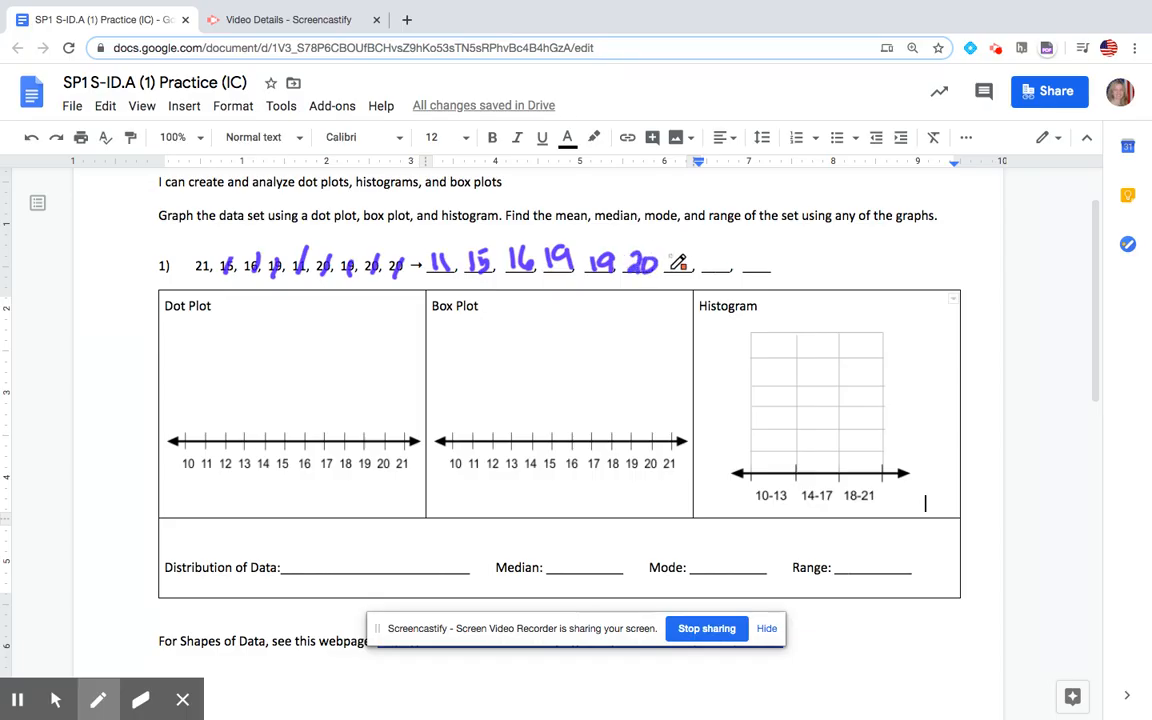
pyautogui.moveTo(684, 262); pyautogui.dragTo(732, 268)
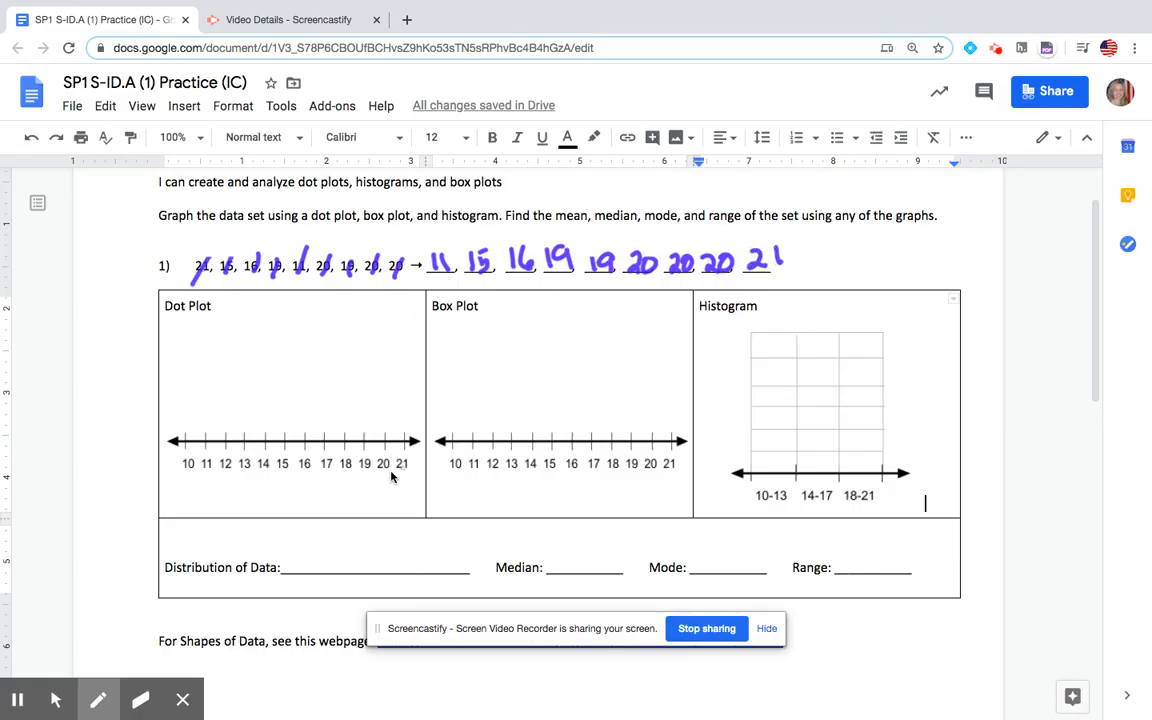
# In green, circle the minimum 11 and maximum 21 and write the range 10
pyautogui.click(96, 700)
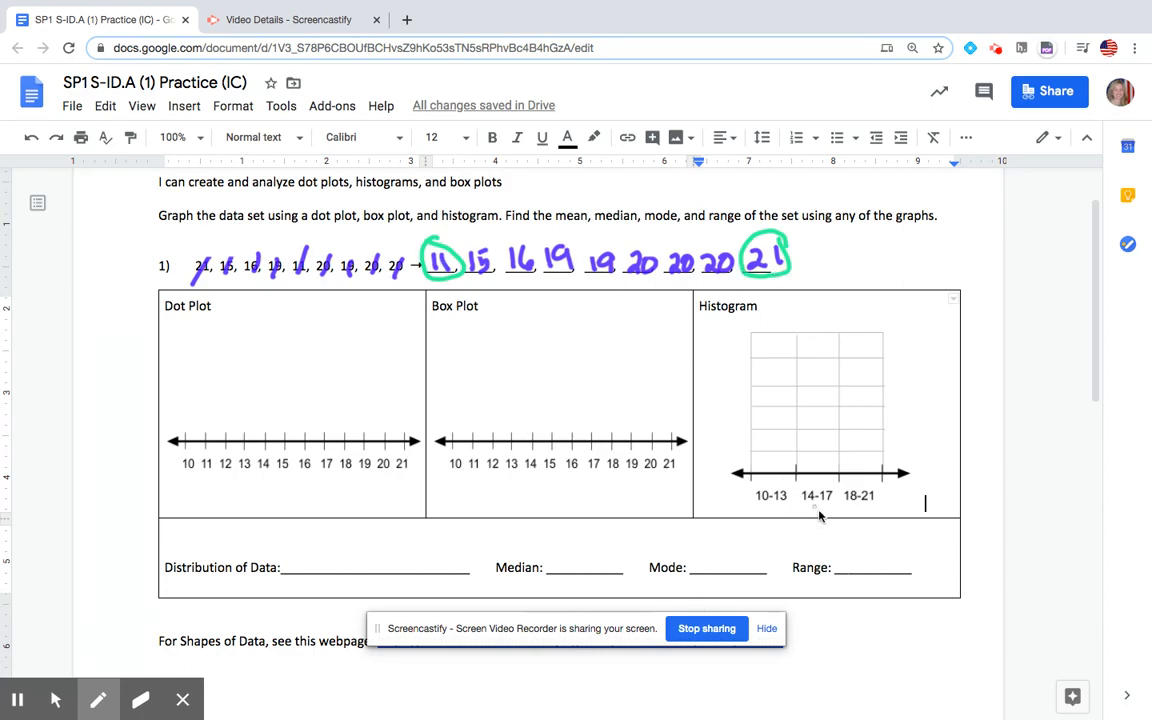
pyautogui.moveTo(850, 560); pyautogui.dragTo(884, 540)
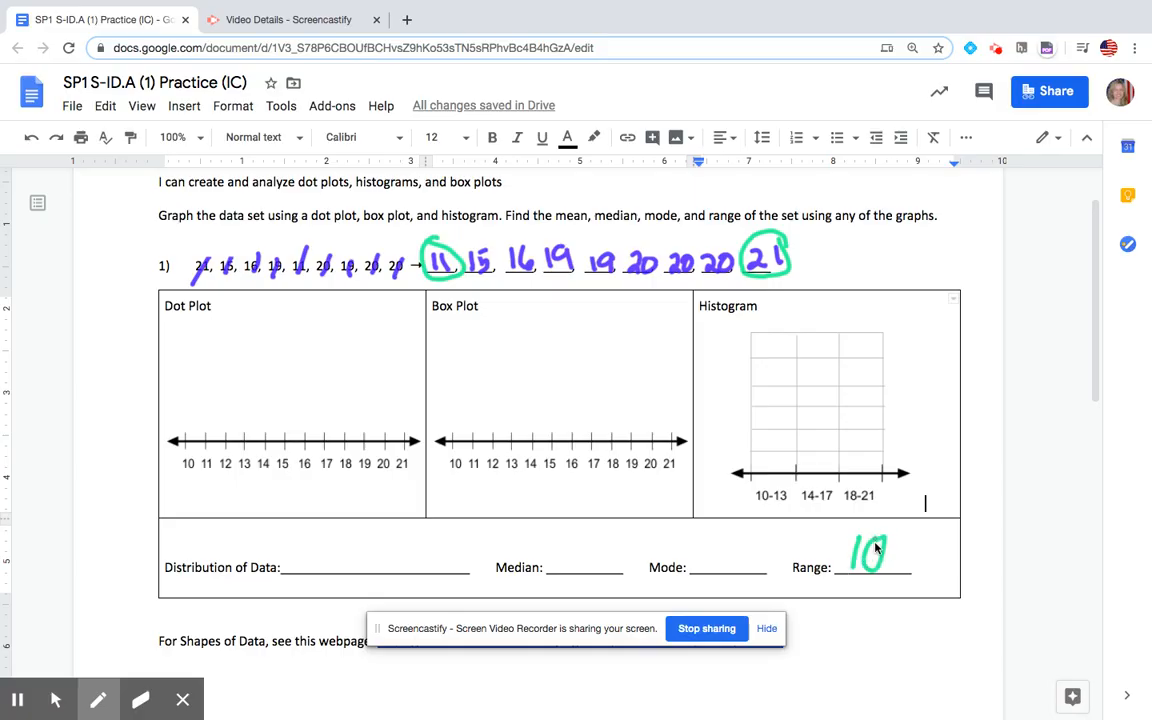
pyautogui.moveTo(318, 396)
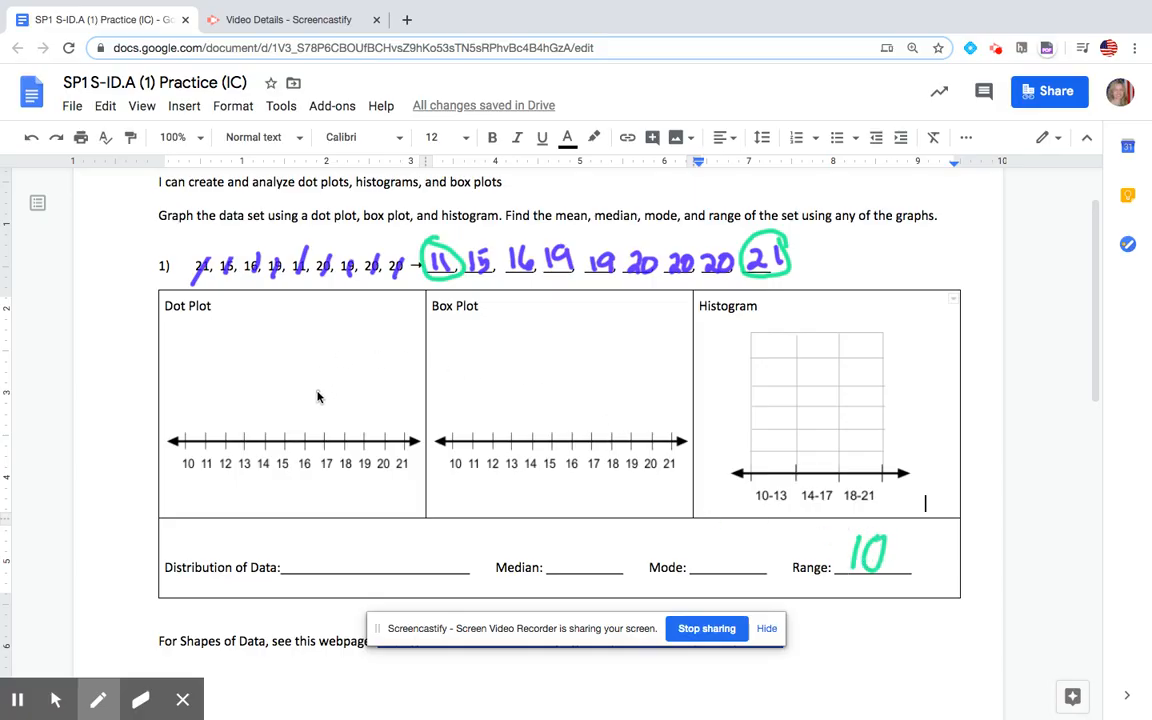
pyautogui.moveTo(470, 248)
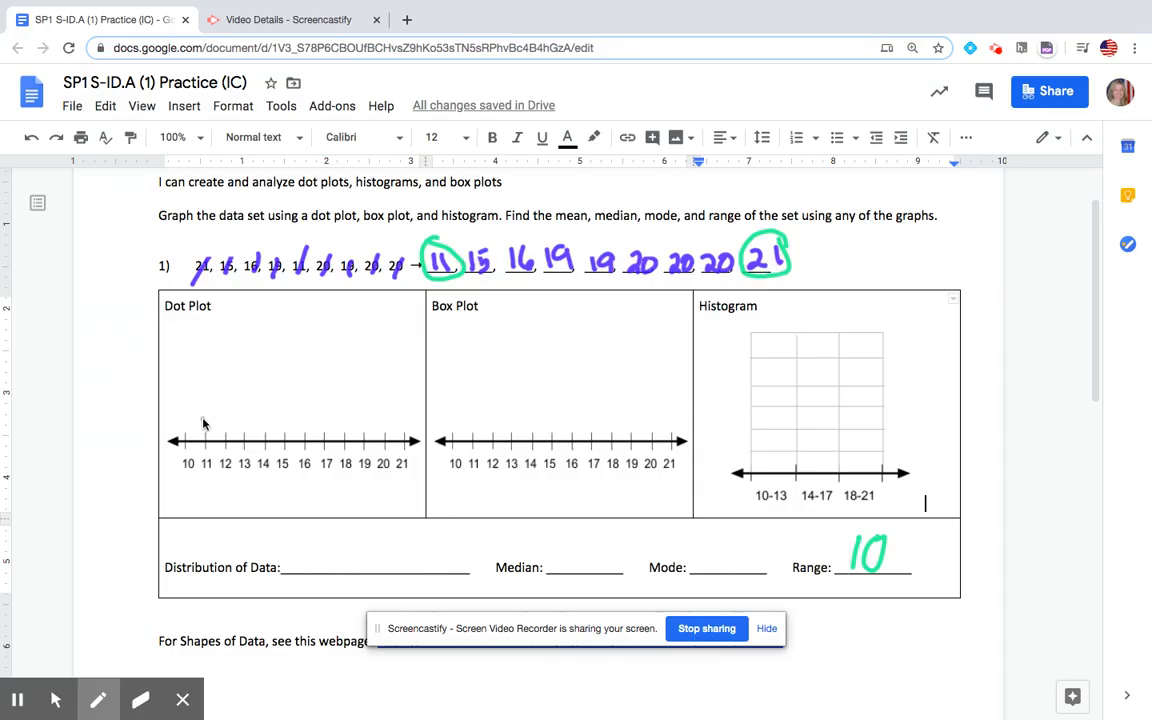
pyautogui.moveTo(208, 412)
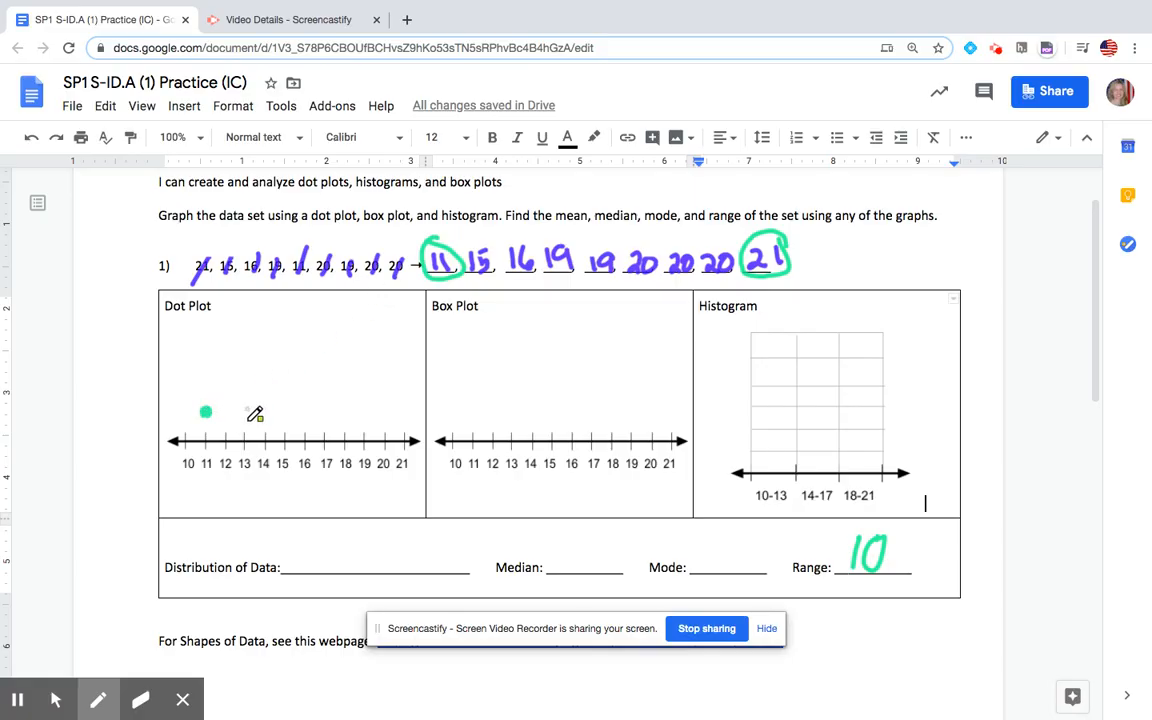
# Plot green dots above the number line for the nine data values, stacking repeats
pyautogui.click(280, 412)
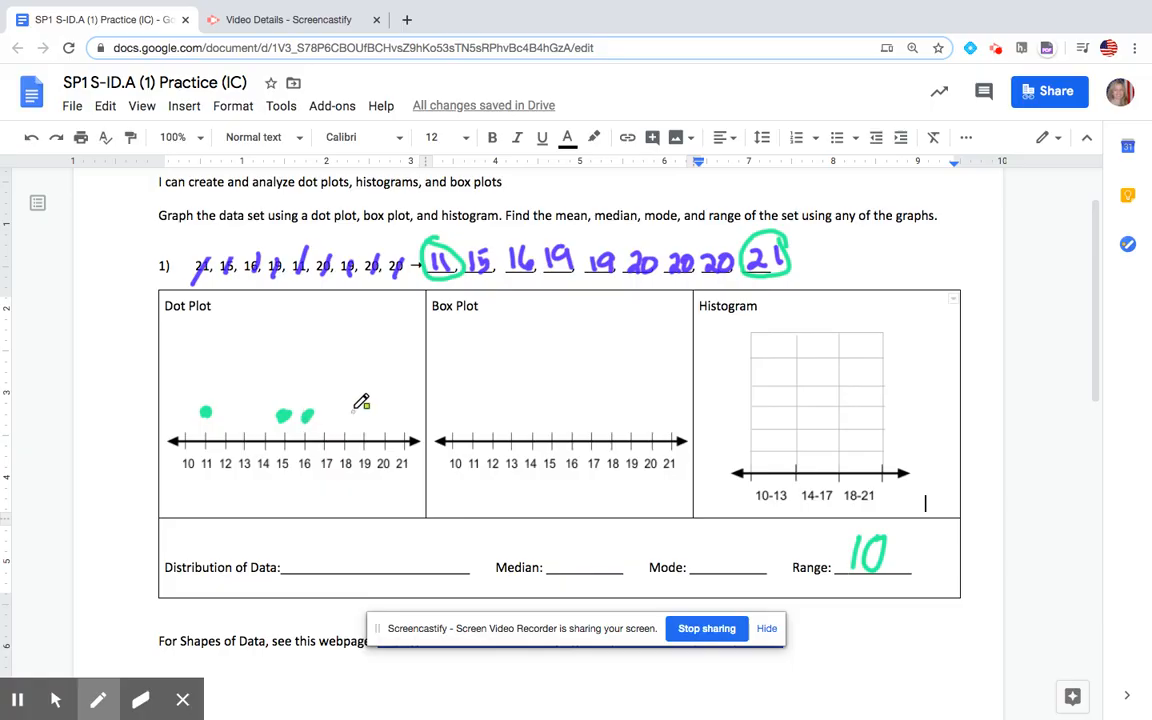
pyautogui.click(364, 420)
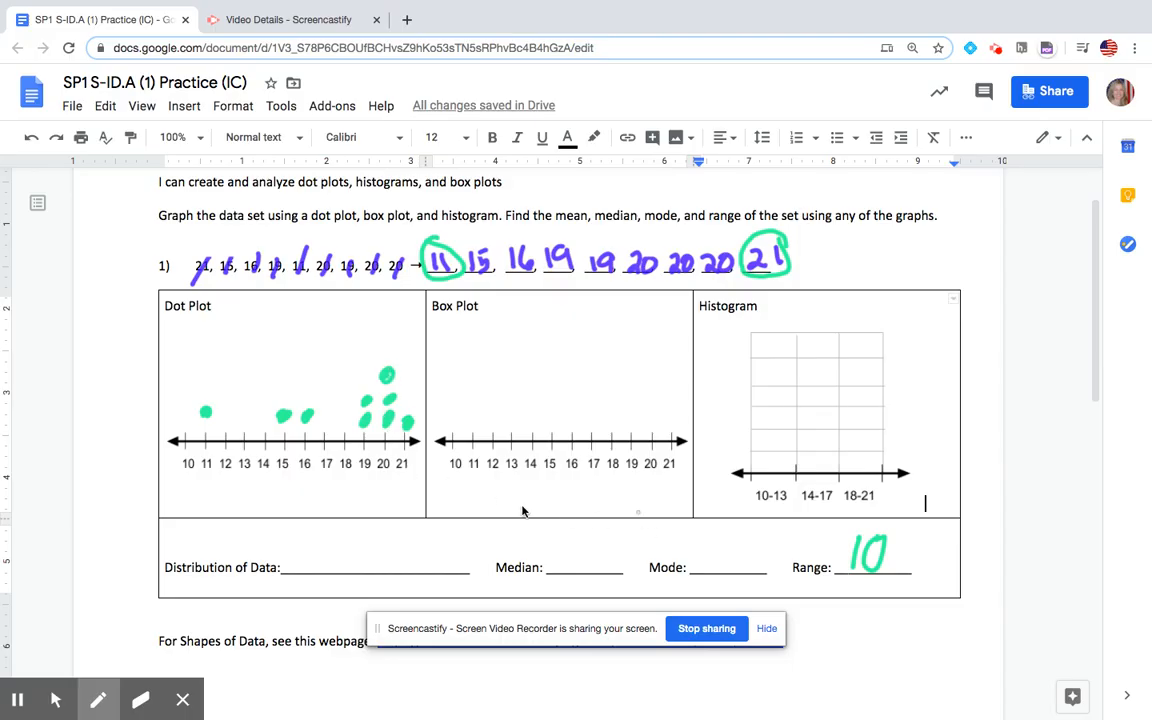
pyautogui.moveTo(710, 548)
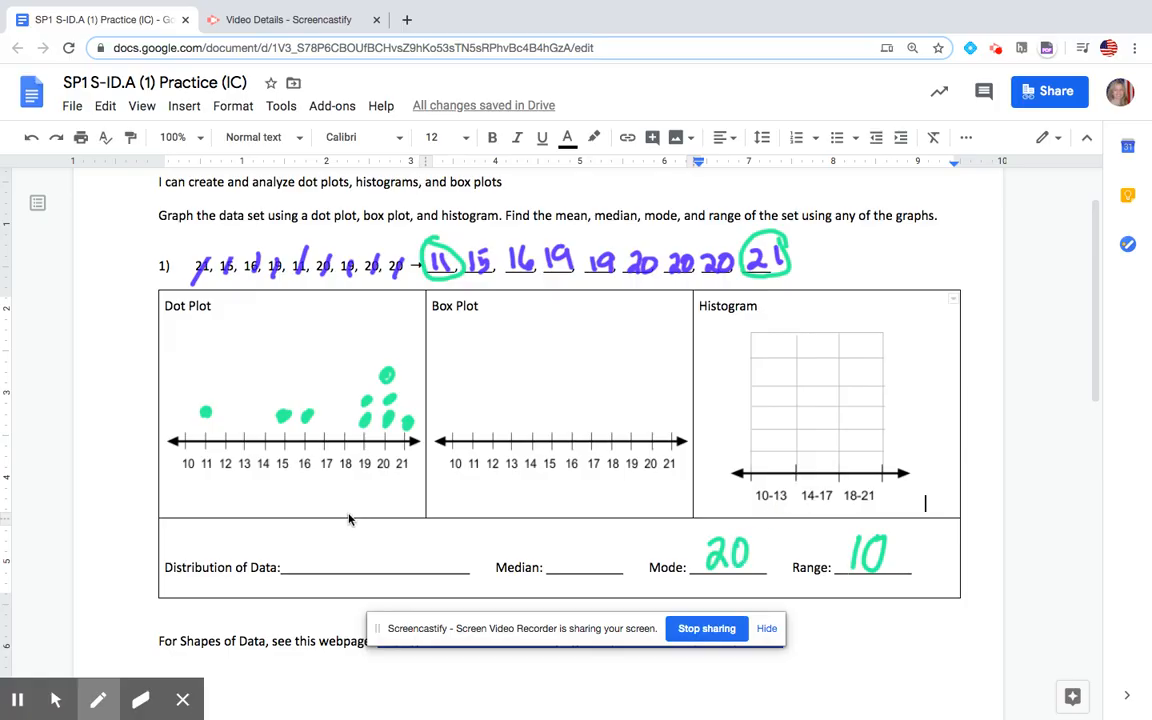
pyautogui.moveTo(224, 428)
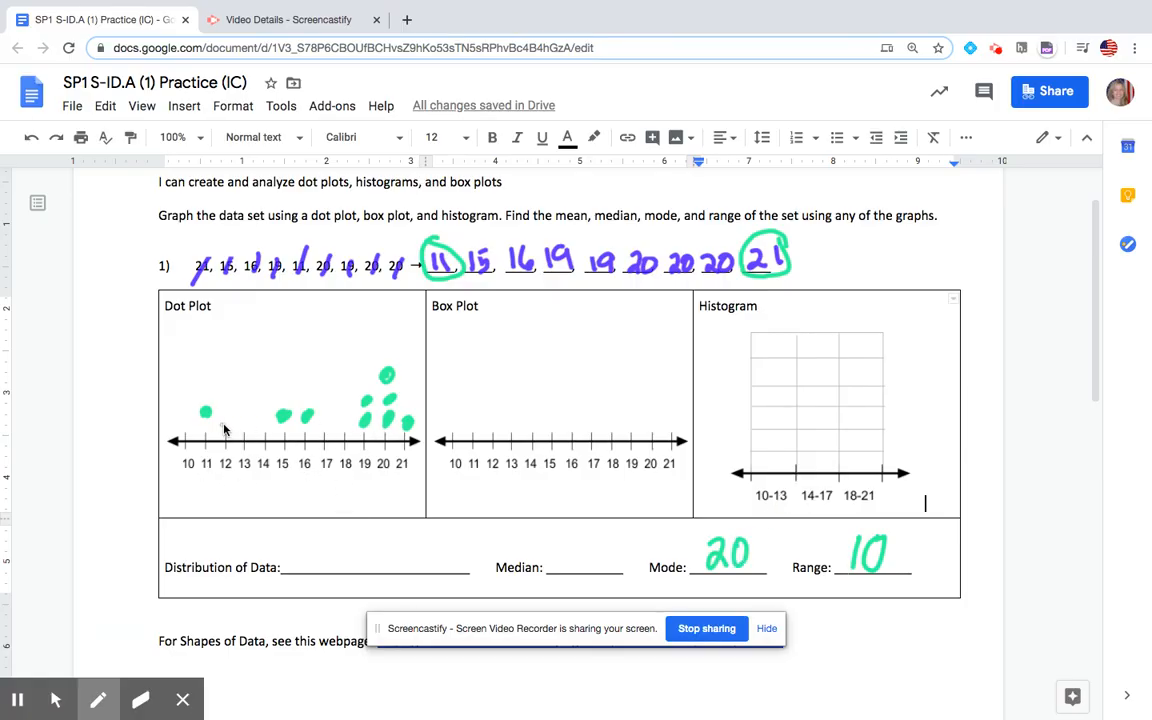
pyautogui.moveTo(404, 424)
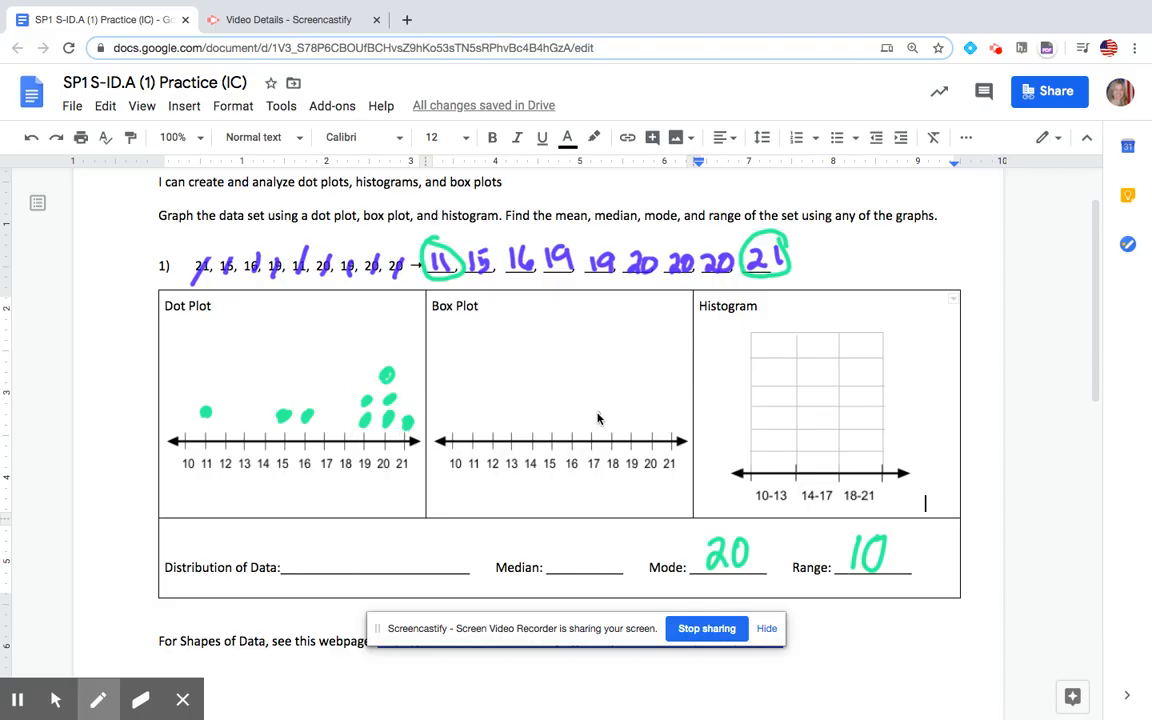
pyautogui.moveTo(292, 520)
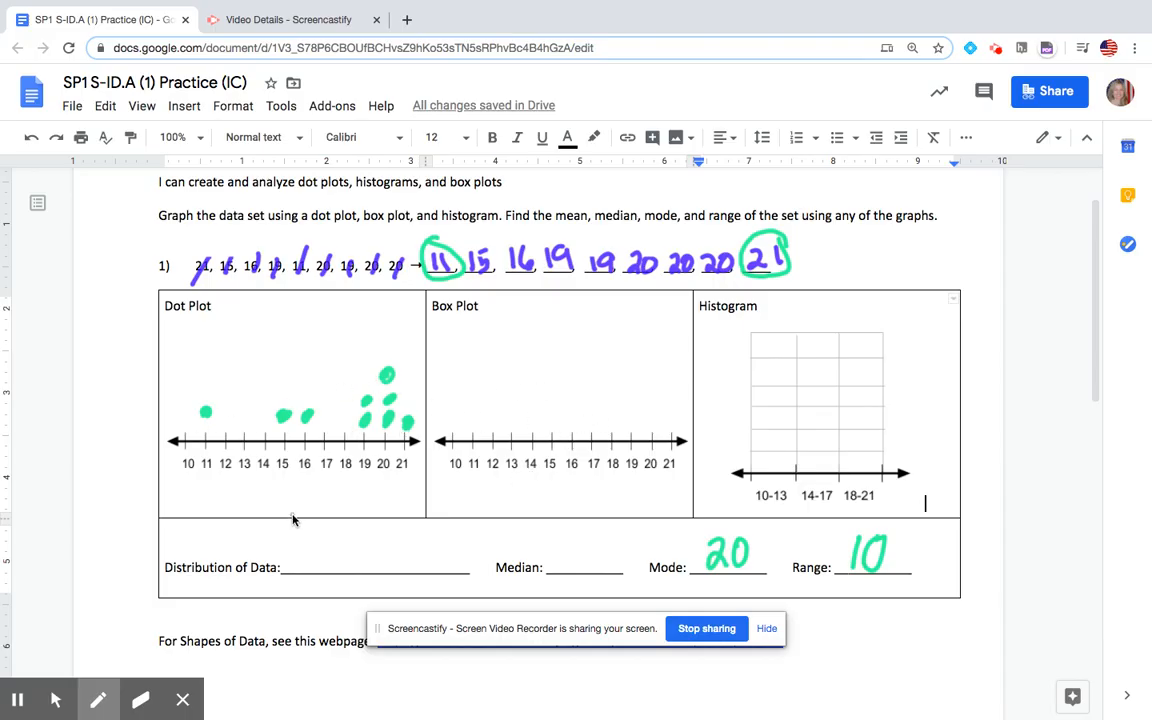
pyautogui.moveTo(396, 358)
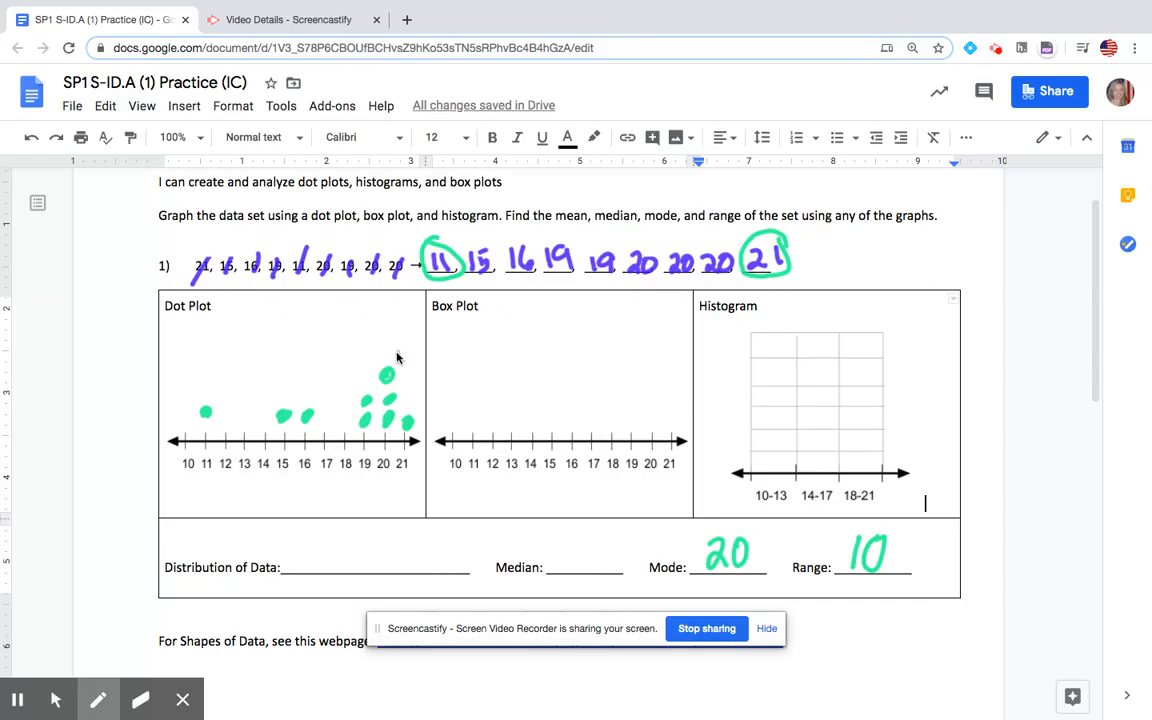
pyautogui.moveTo(330, 390)
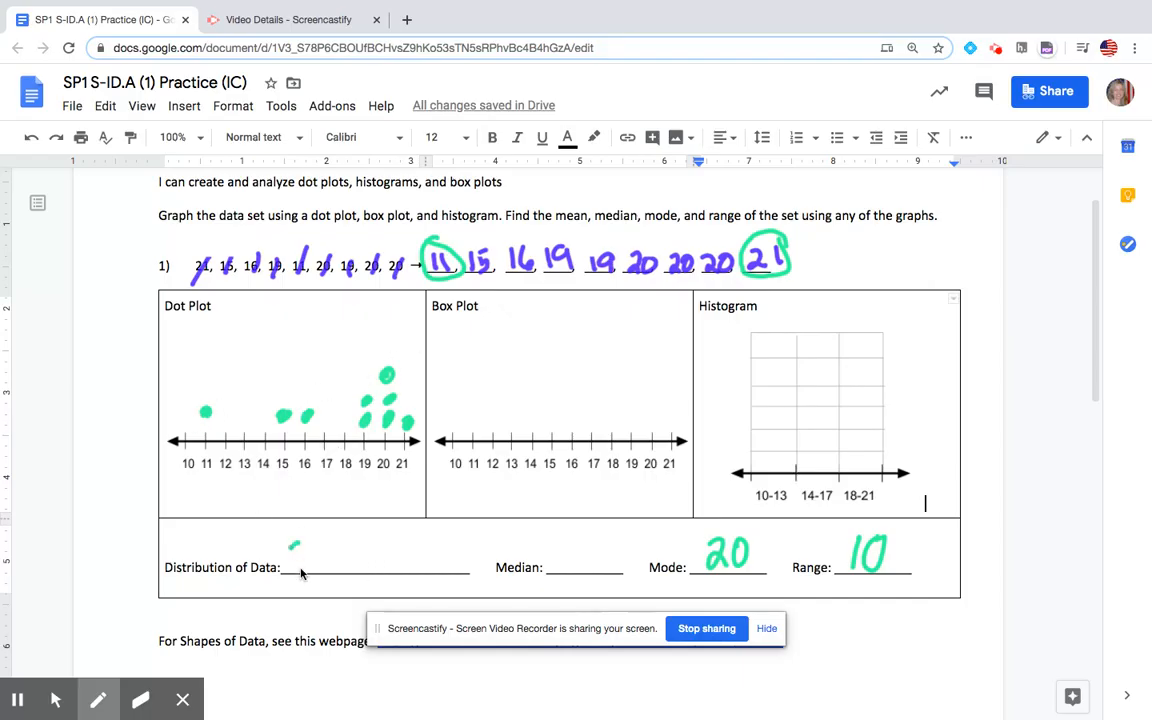
# Write 'Skewed left' on the Distribution of Data line in green
pyautogui.moveTo(296, 544); pyautogui.dragTo(360, 560)
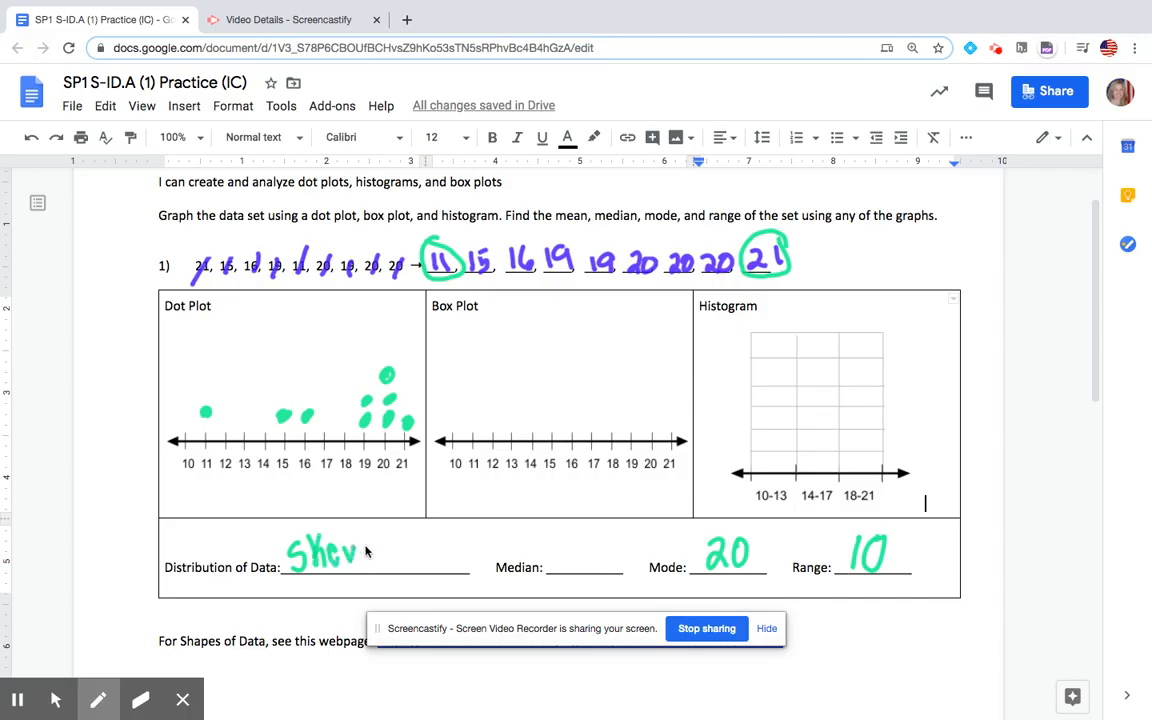
pyautogui.moveTo(352, 556); pyautogui.dragTo(418, 556)
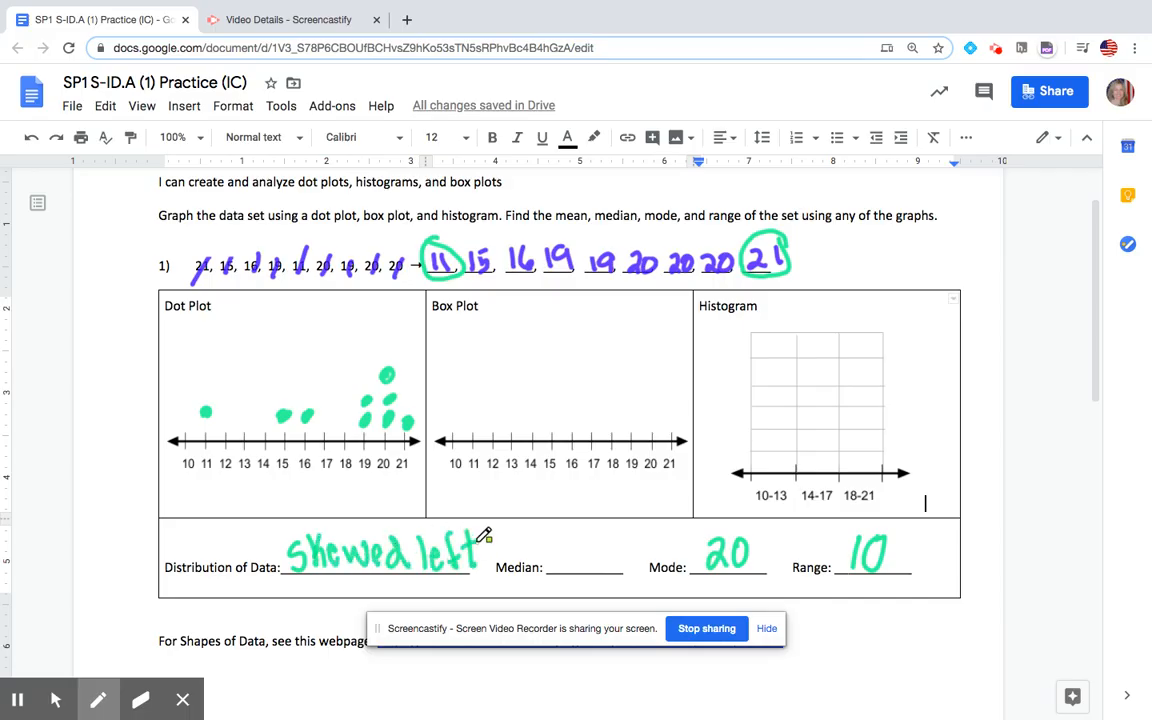
pyautogui.click(98, 700)
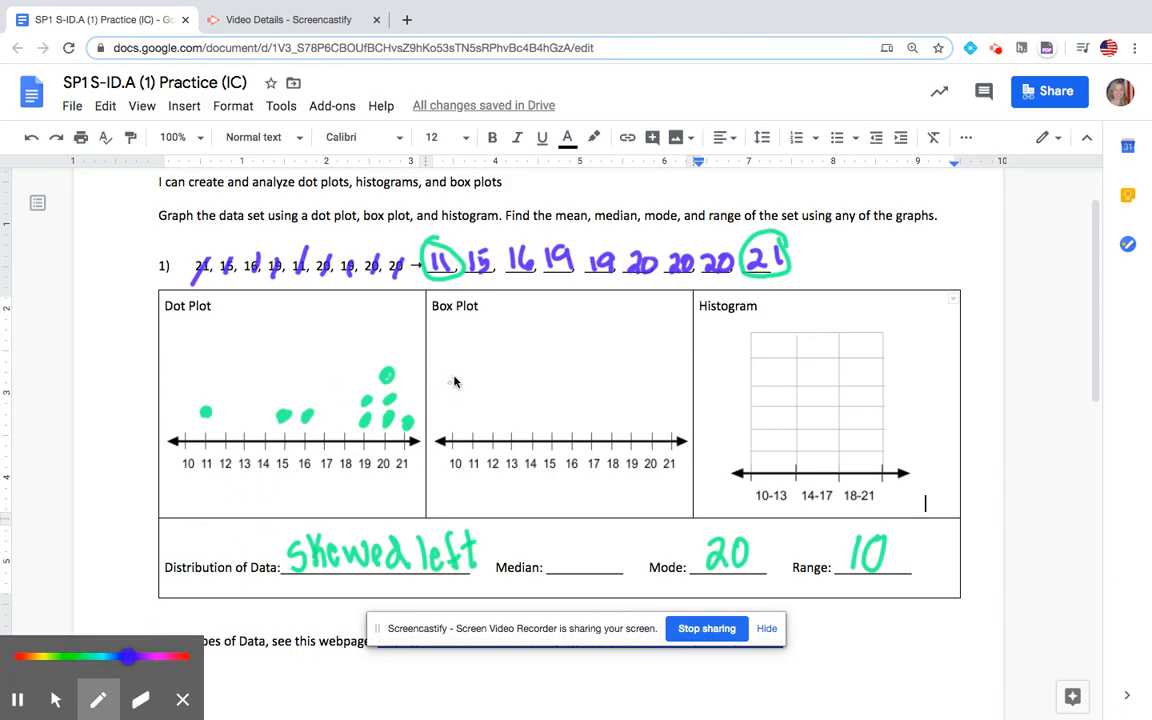
# In pink, write 11 and 21 under Box Plot and box the median 19 in the sorted list
pyautogui.moveTo(438, 348); pyautogui.dragTo(490, 348)
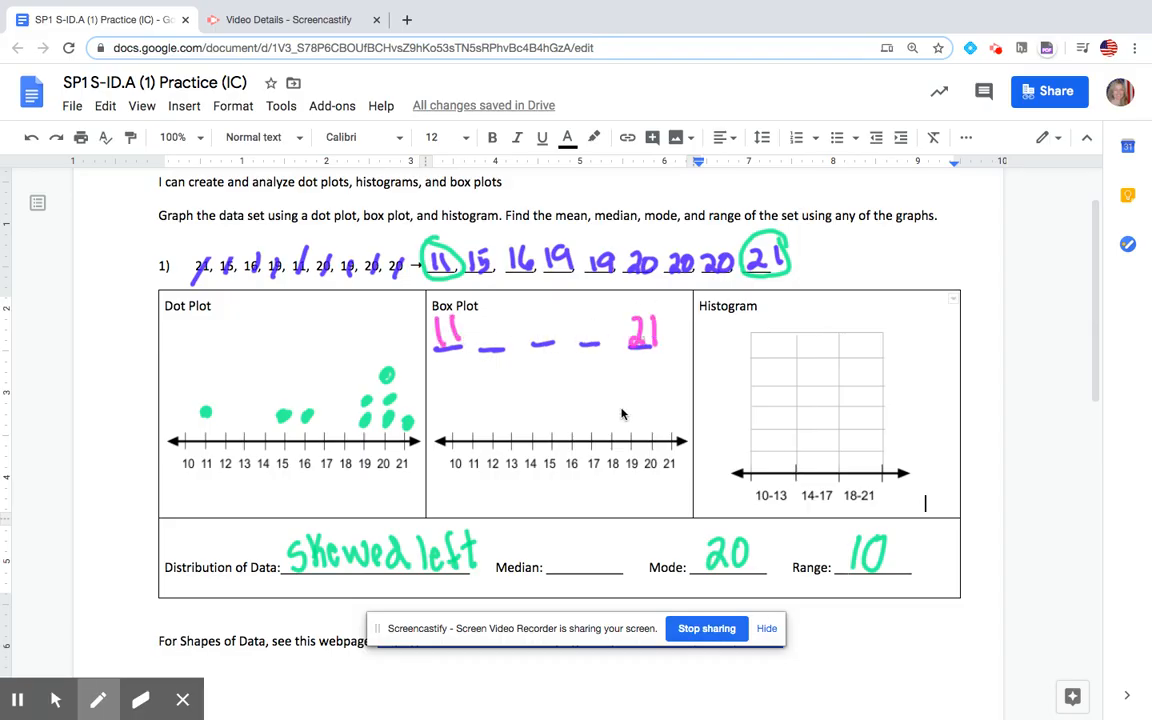
pyautogui.moveTo(624, 388)
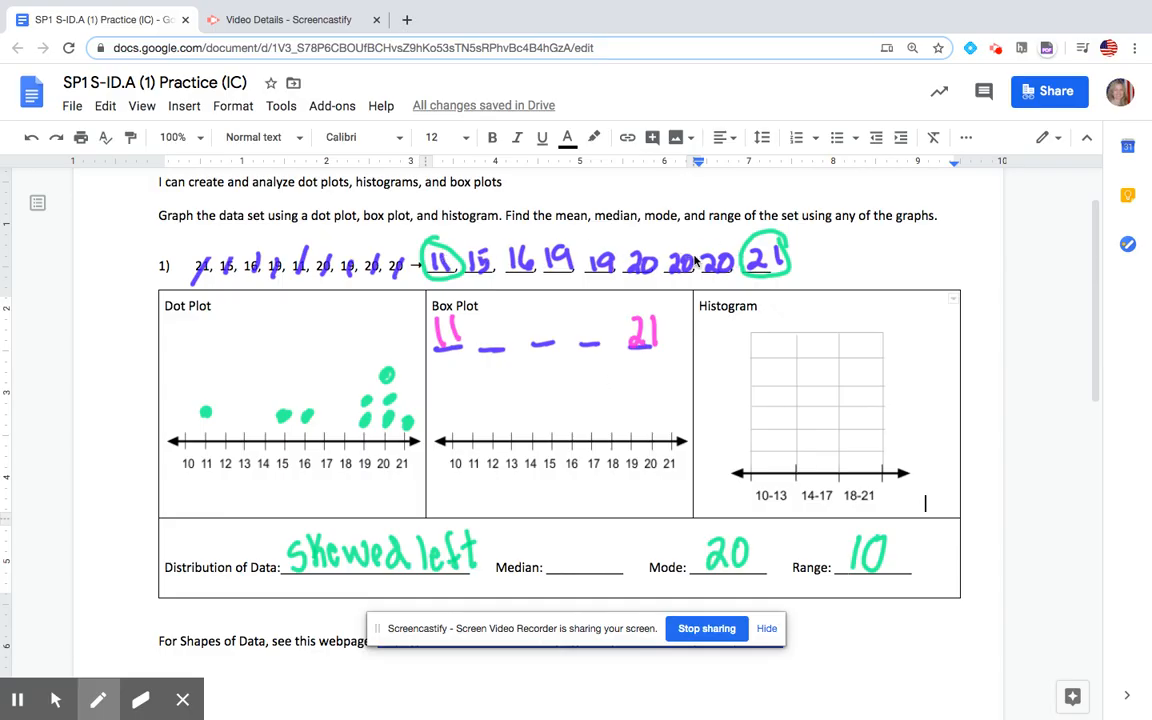
pyautogui.moveTo(580, 248)
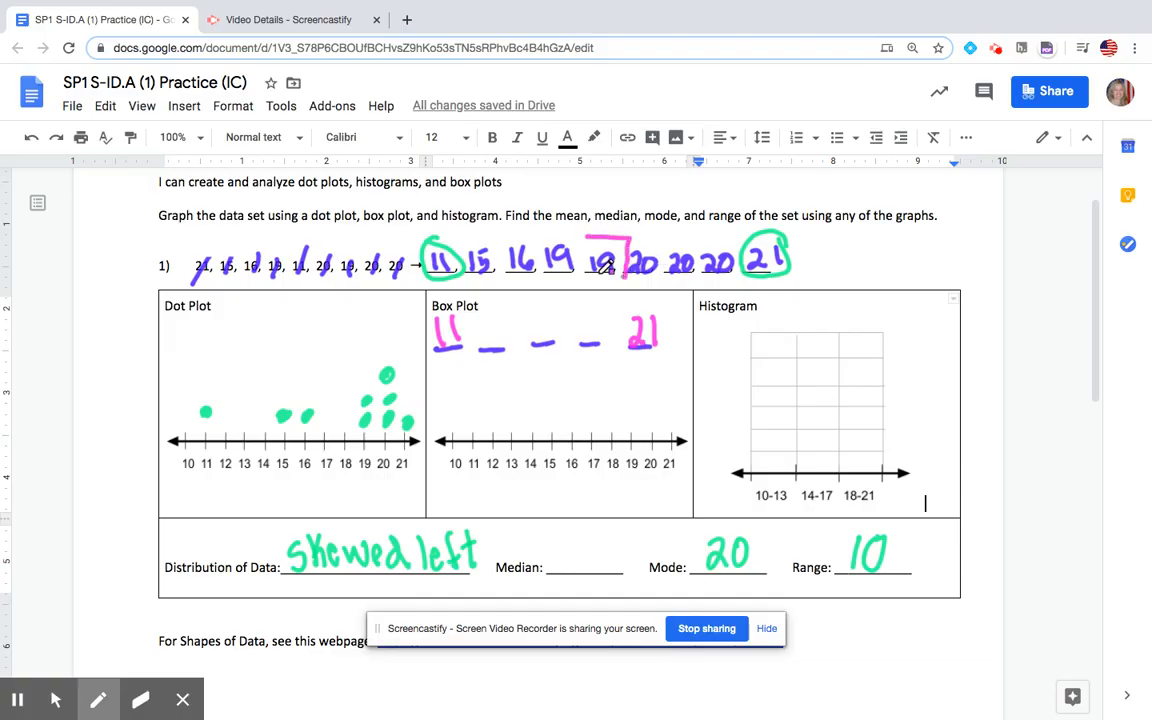
pyautogui.moveTo(588, 240); pyautogui.dragTo(624, 272)
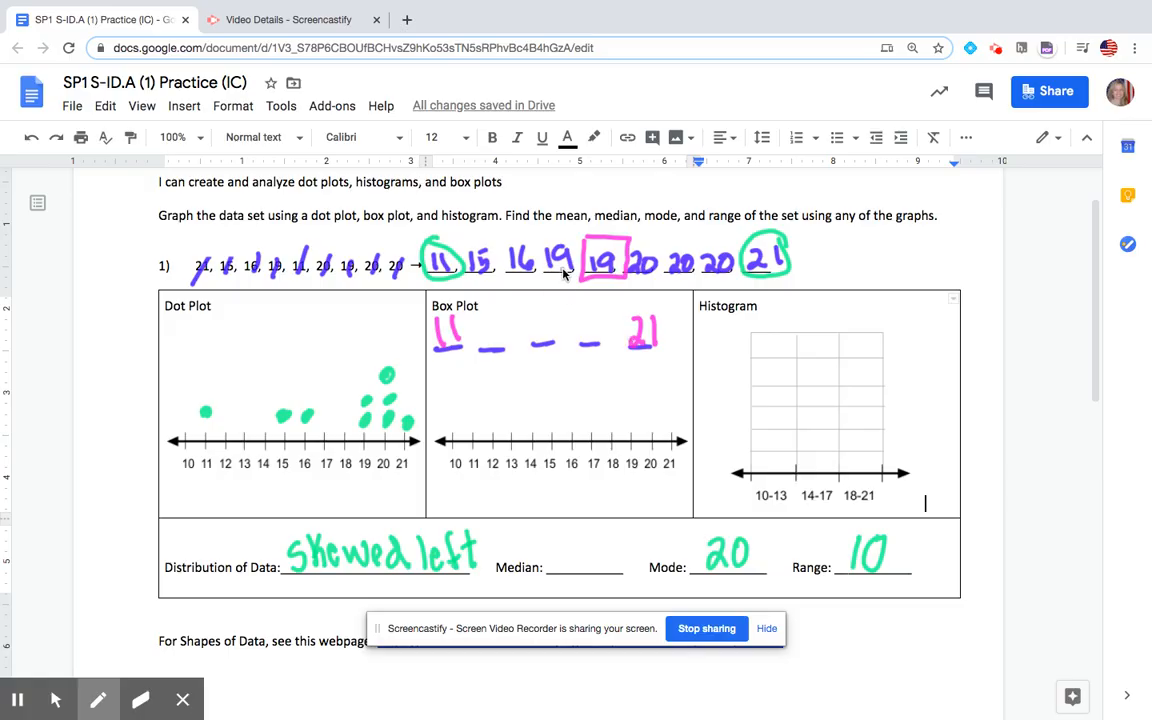
pyautogui.moveTo(610, 280)
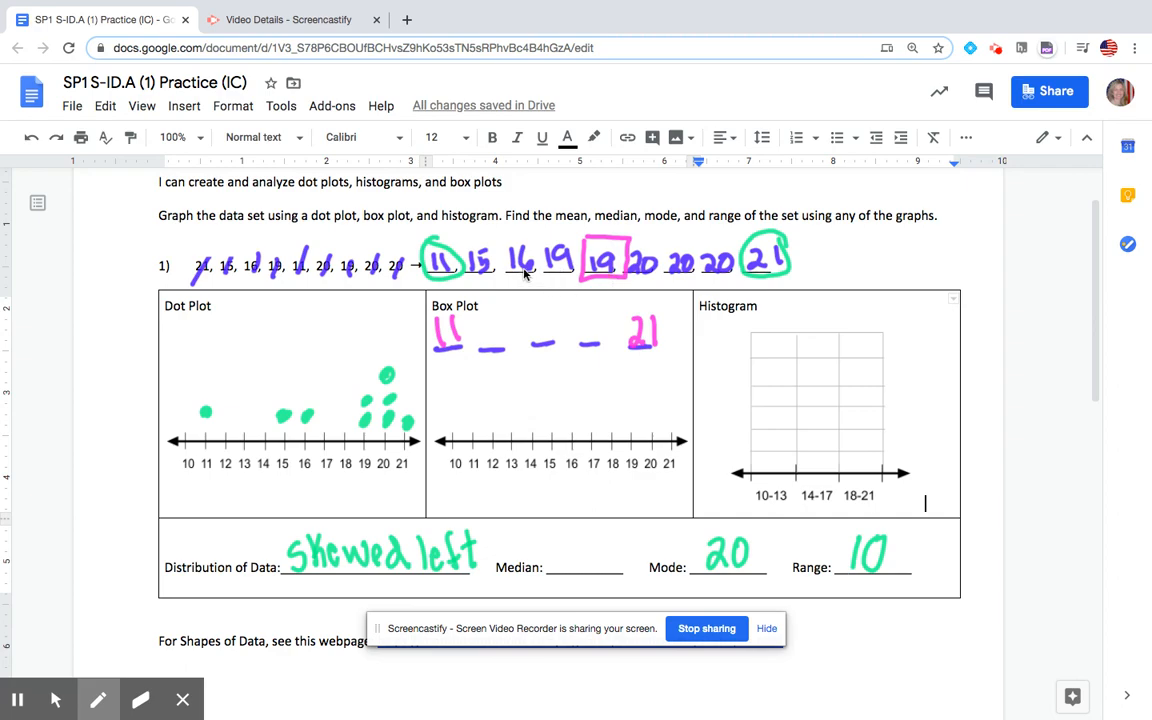
pyautogui.moveTo(538, 322)
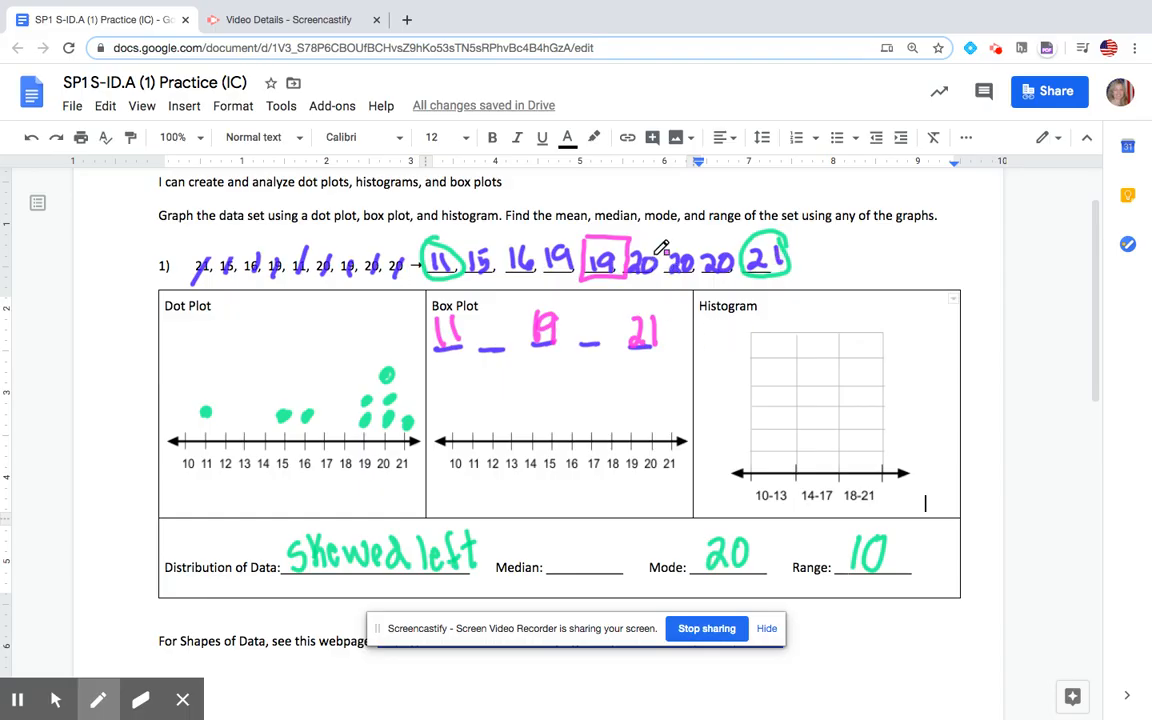
pyautogui.moveTo(232, 582)
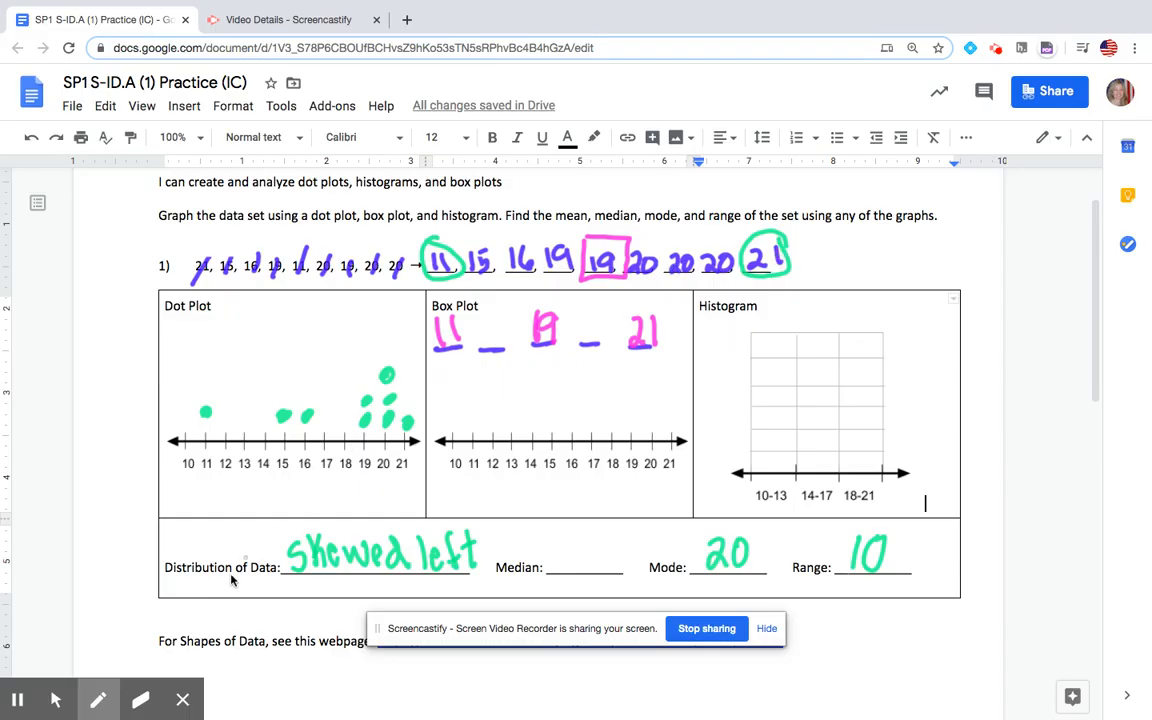
# In orange, label min 11 and max 21, box both data halves, and write Q1 15.5 and Q3 20
pyautogui.click(96, 700)
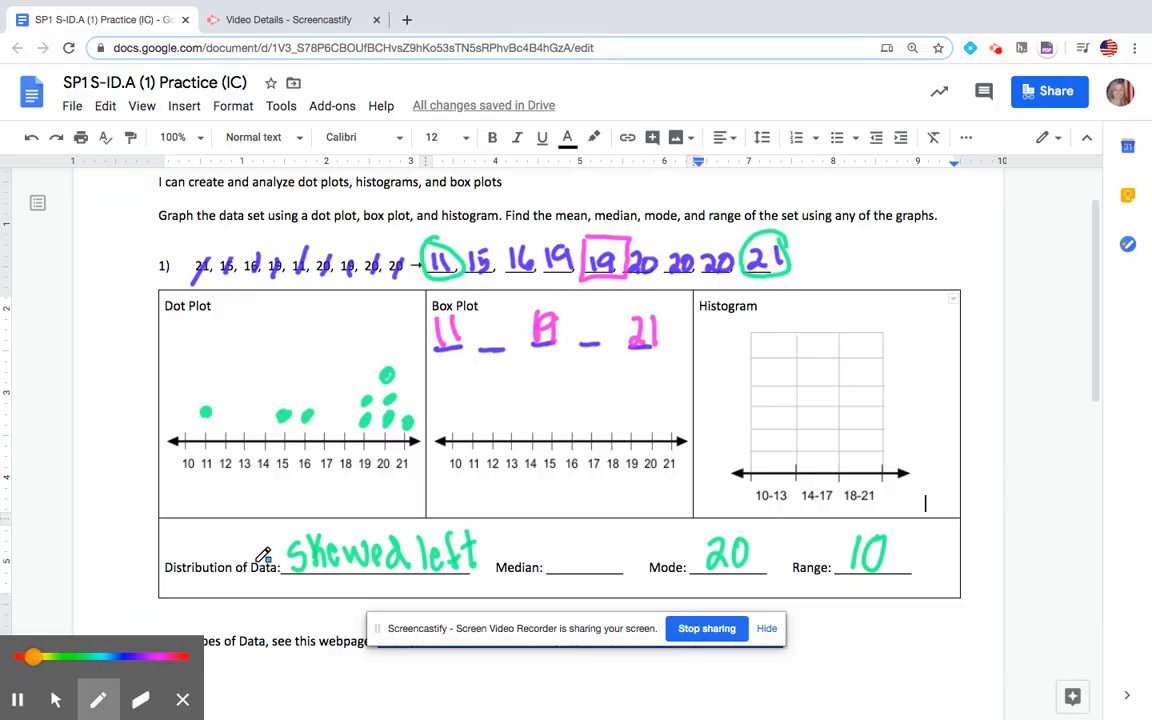
pyautogui.moveTo(436, 376); pyautogui.dragTo(480, 364)
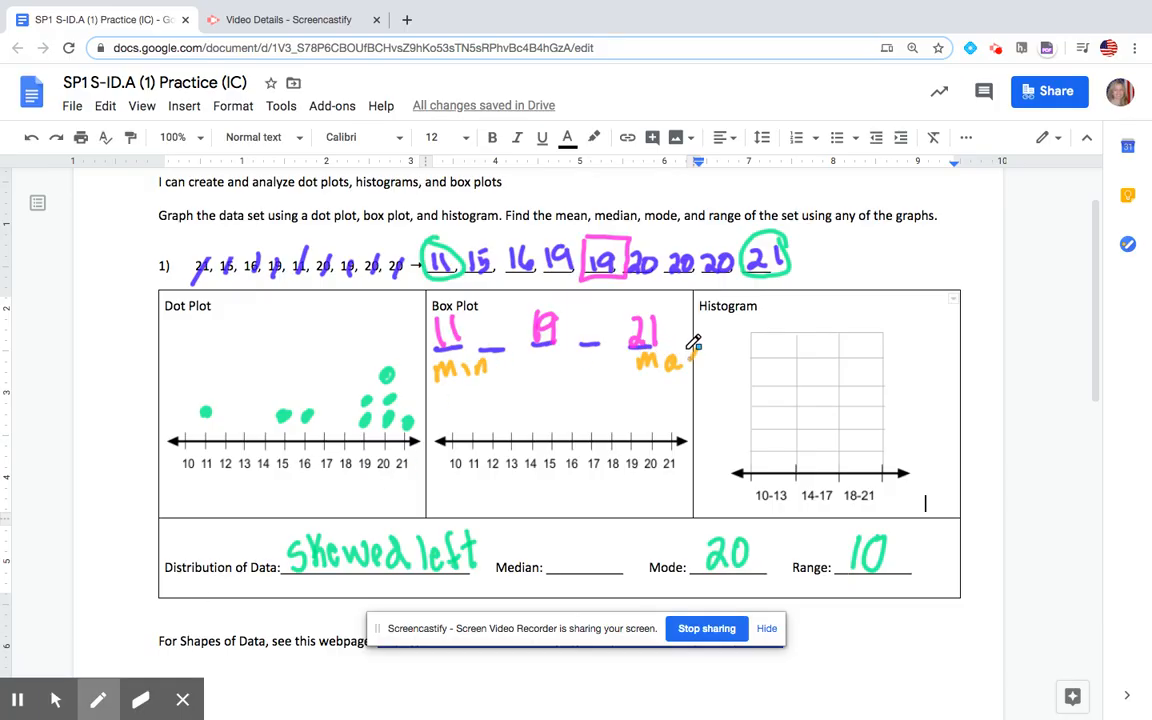
pyautogui.moveTo(544, 344); pyautogui.dragTo(560, 364)
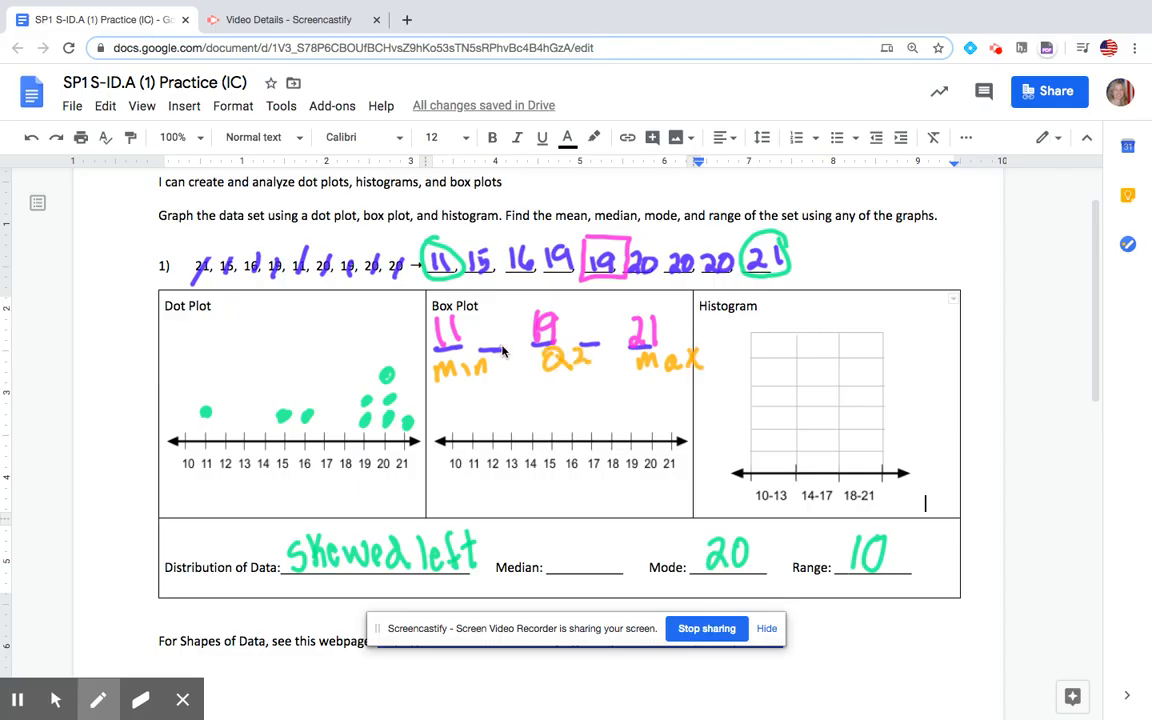
pyautogui.moveTo(424, 236)
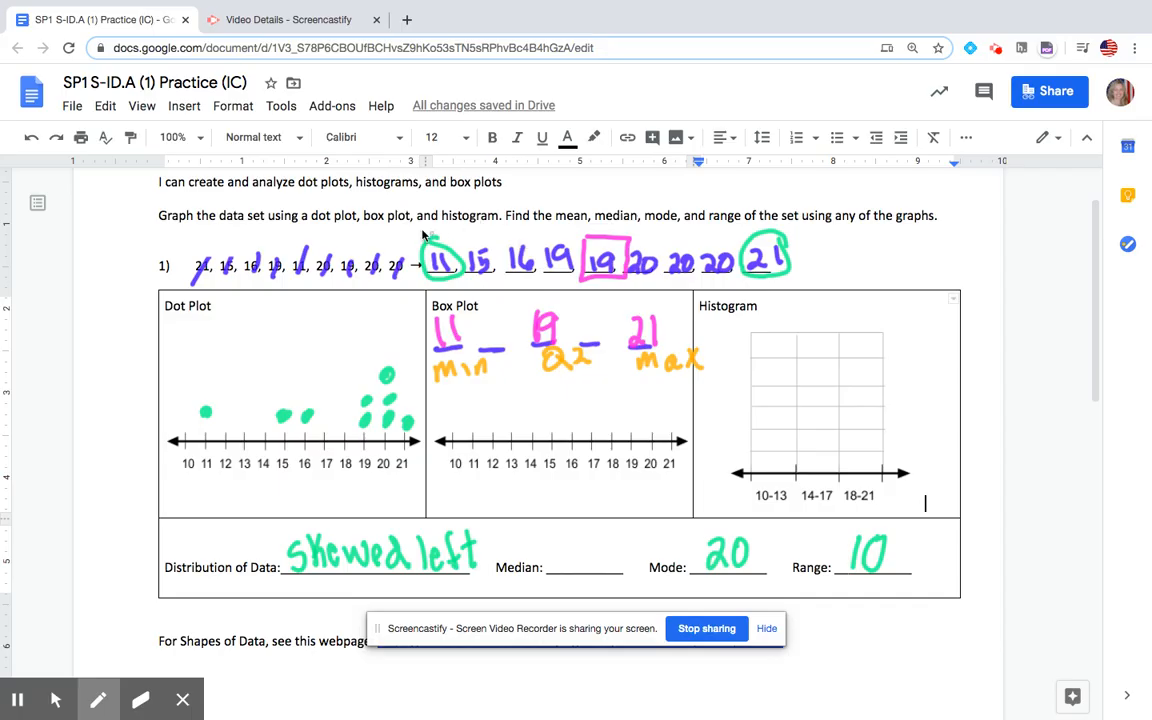
pyautogui.moveTo(424, 232); pyautogui.dragTo(576, 280)
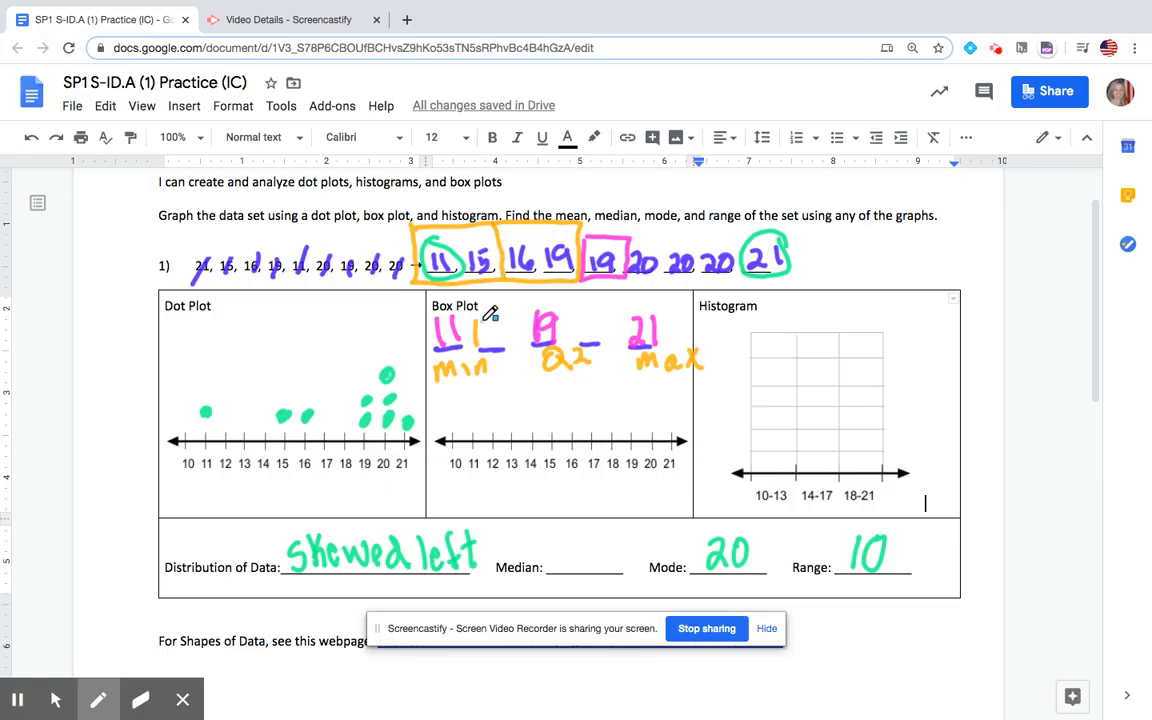
pyautogui.moveTo(484, 340); pyautogui.dragTo(520, 330)
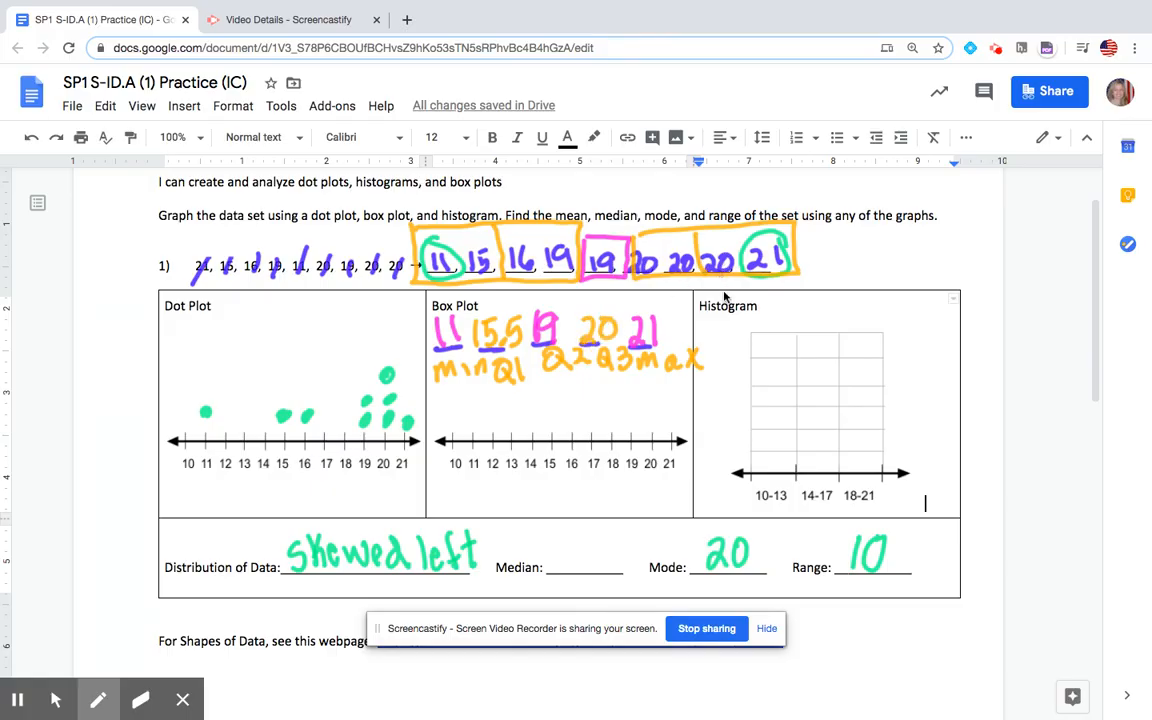
pyautogui.click(98, 700)
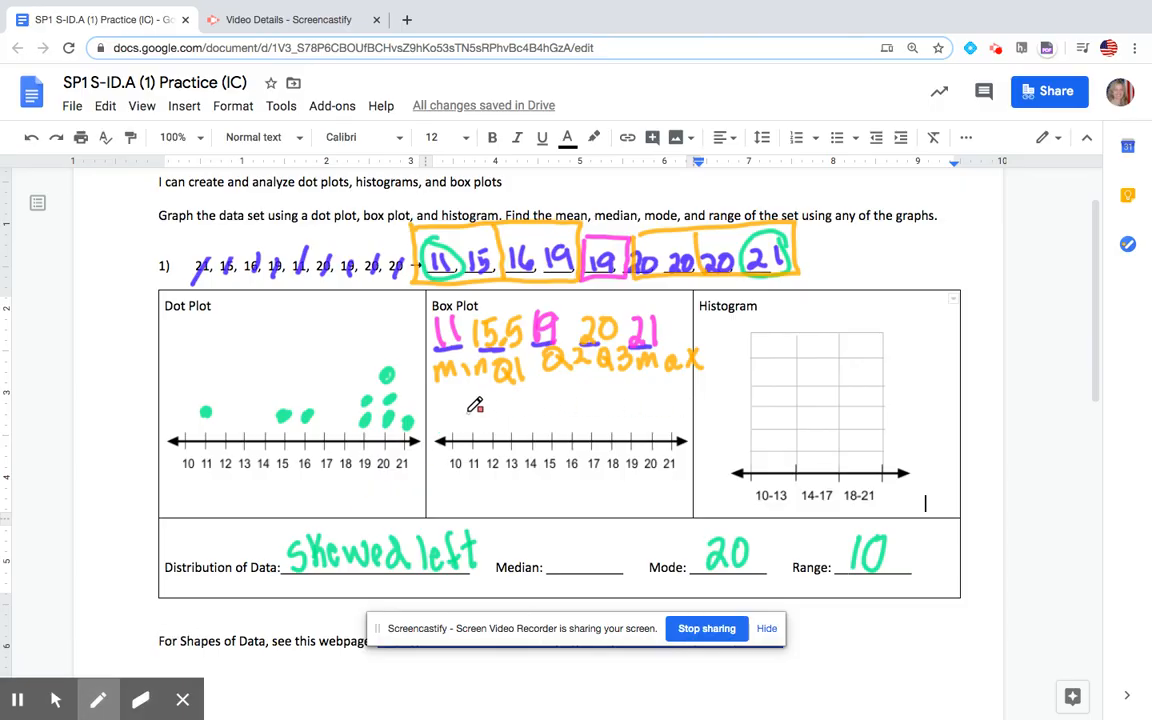
# Draw the teal box-and-whisker plot from 11 to 21 and write the median 19
pyautogui.click(472, 408)
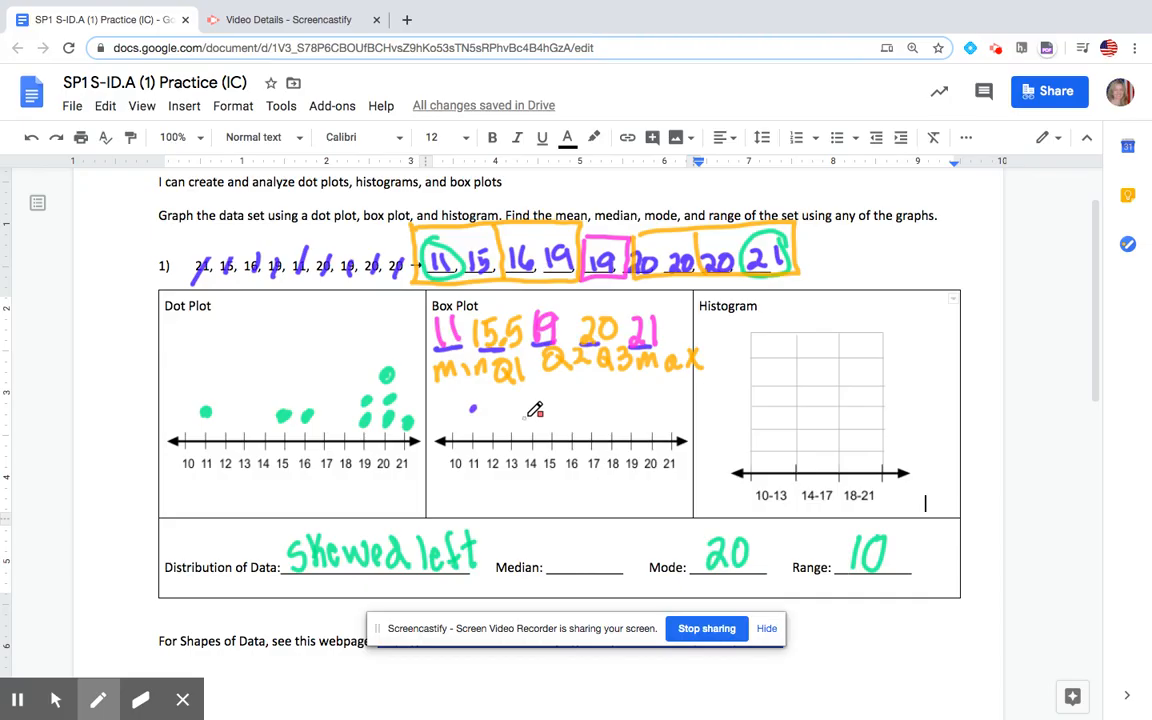
pyautogui.moveTo(680, 400)
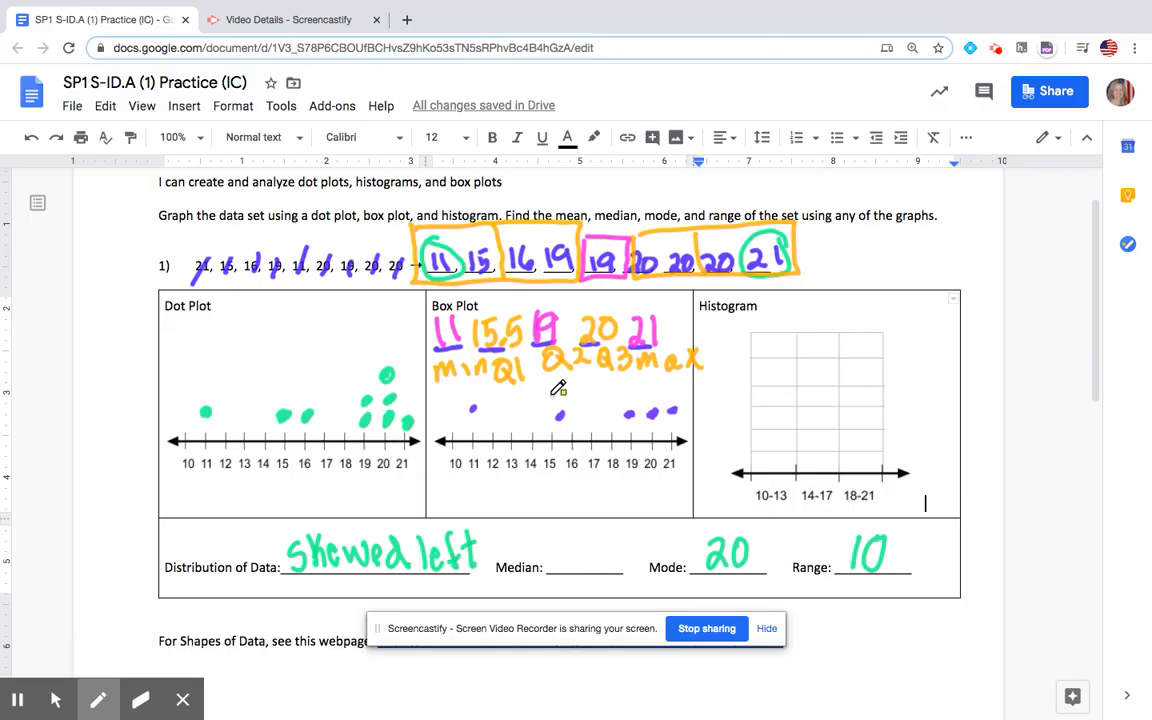
pyautogui.moveTo(558, 390); pyautogui.dragTo(652, 424)
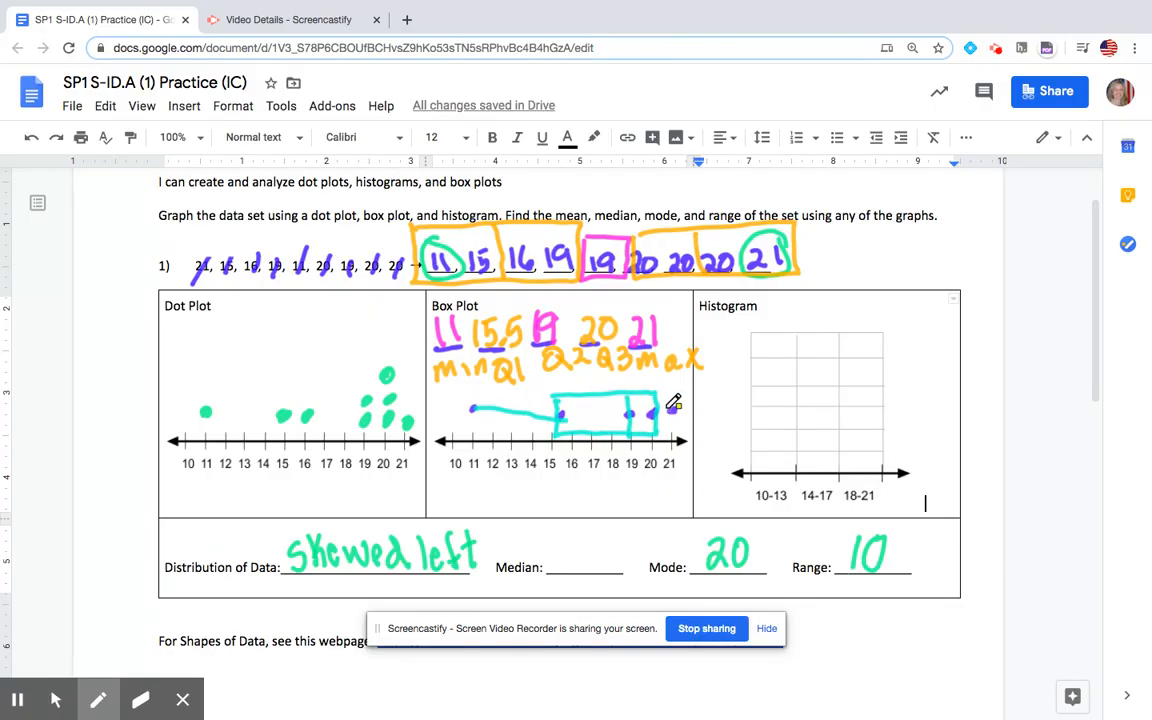
pyautogui.moveTo(568, 544); pyautogui.dragTo(572, 570)
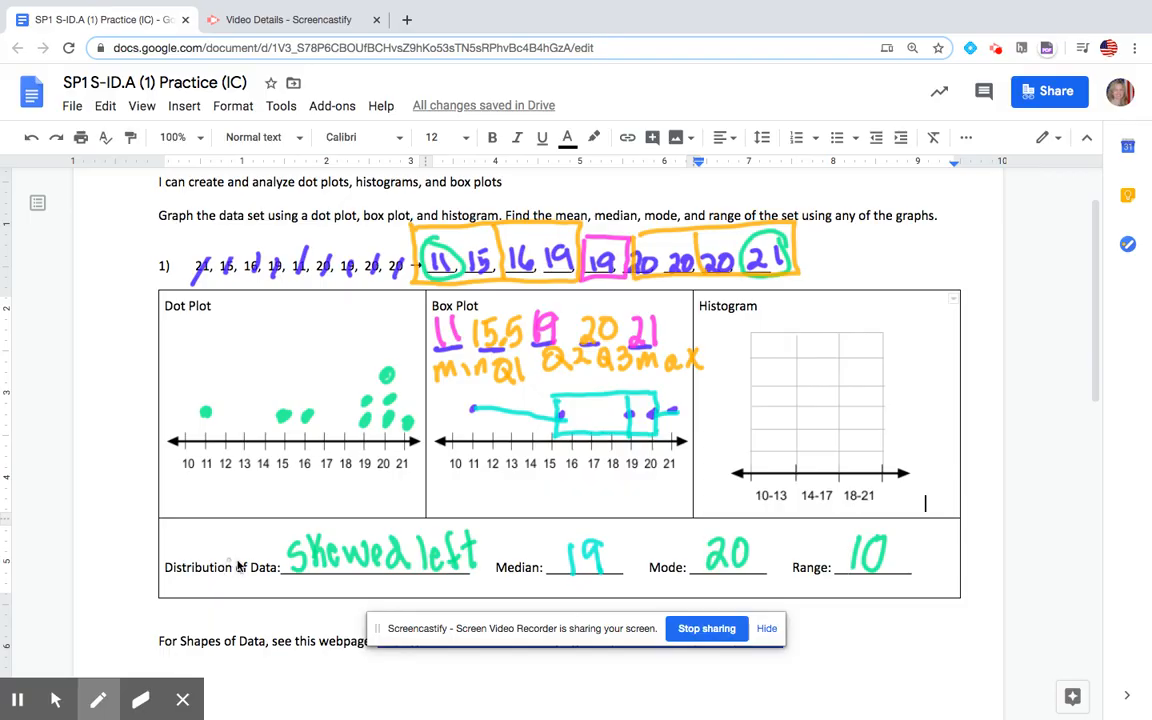
pyautogui.moveTo(856, 470)
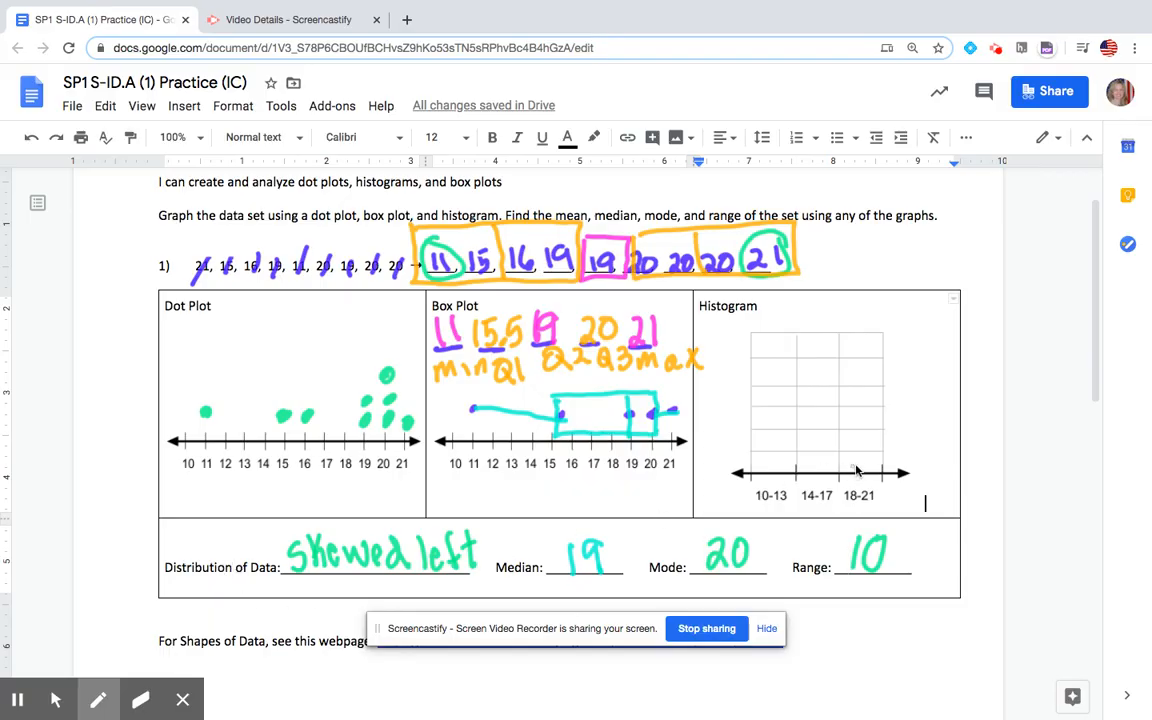
pyautogui.moveTo(784, 492)
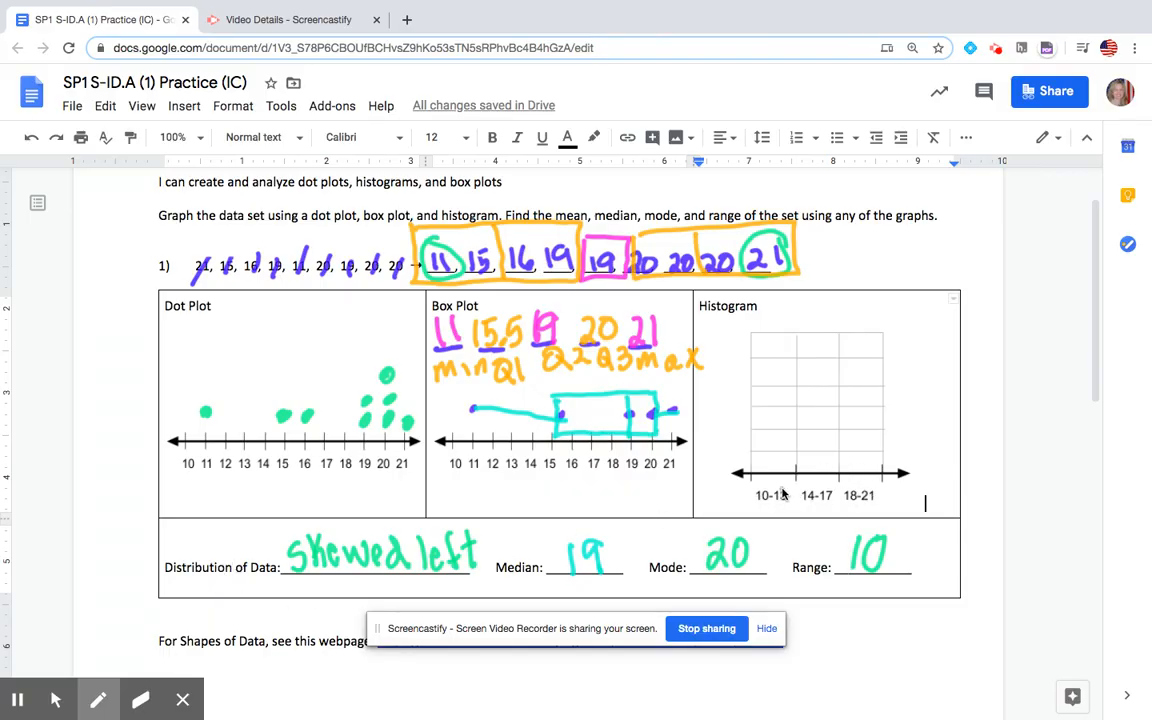
pyautogui.moveTo(850, 504)
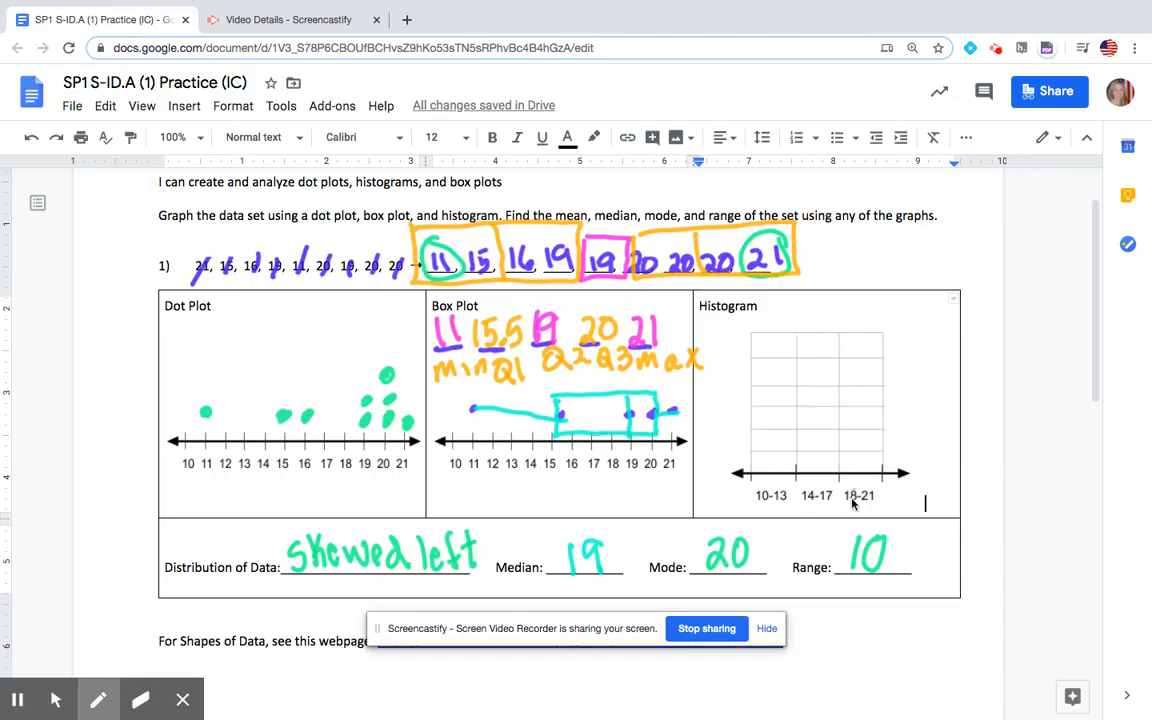
pyautogui.moveTo(770, 520)
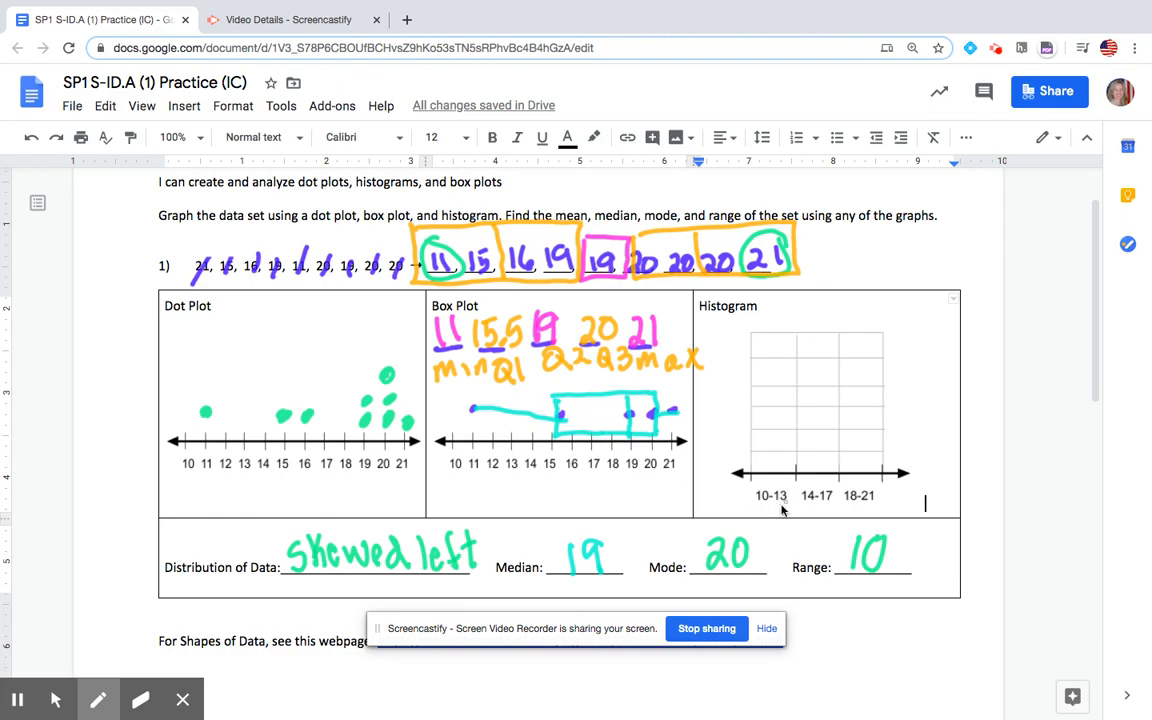
pyautogui.moveTo(708, 400)
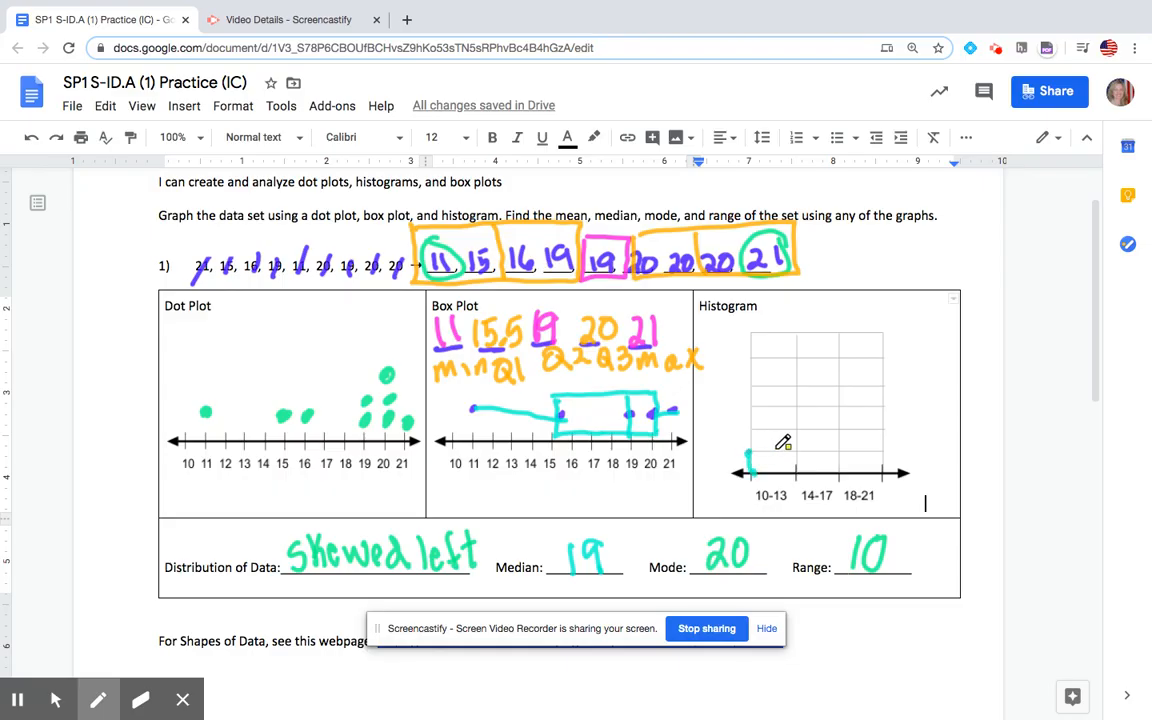
# Draw histogram bars of heights 1, 2 and 6 over 10-13, 14-17 and 18-21
pyautogui.moveTo(784, 444); pyautogui.dragTo(784, 464)
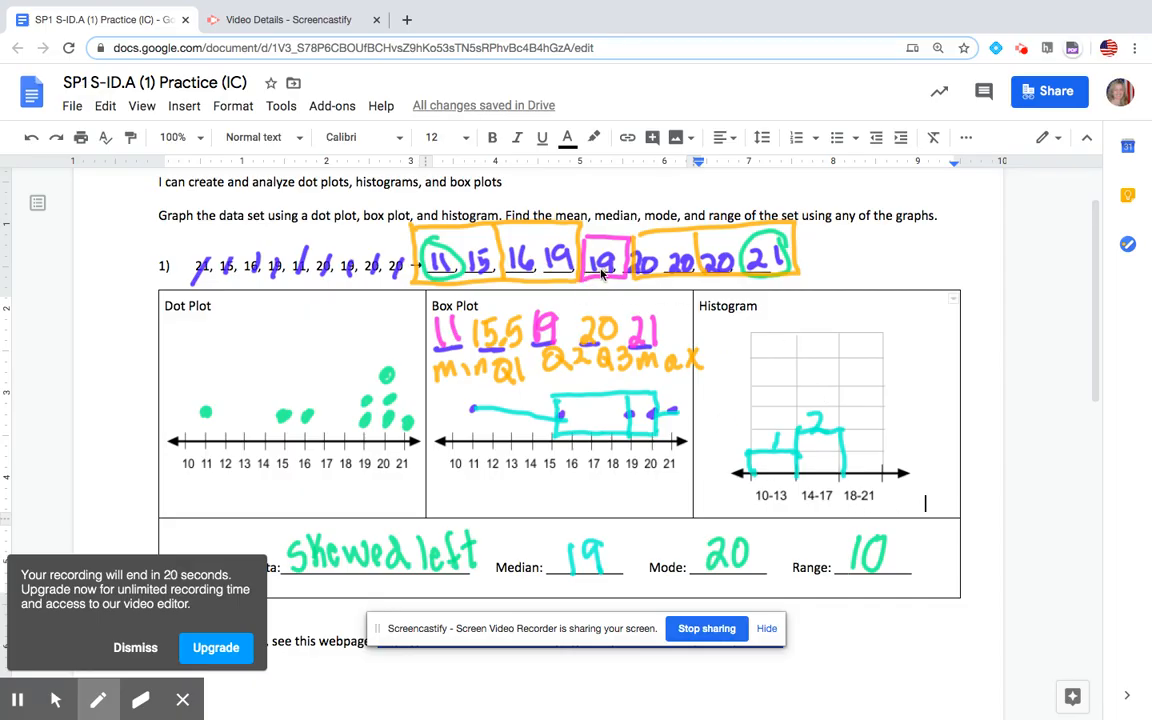
pyautogui.moveTo(838, 410); pyautogui.dragTo(838, 330)
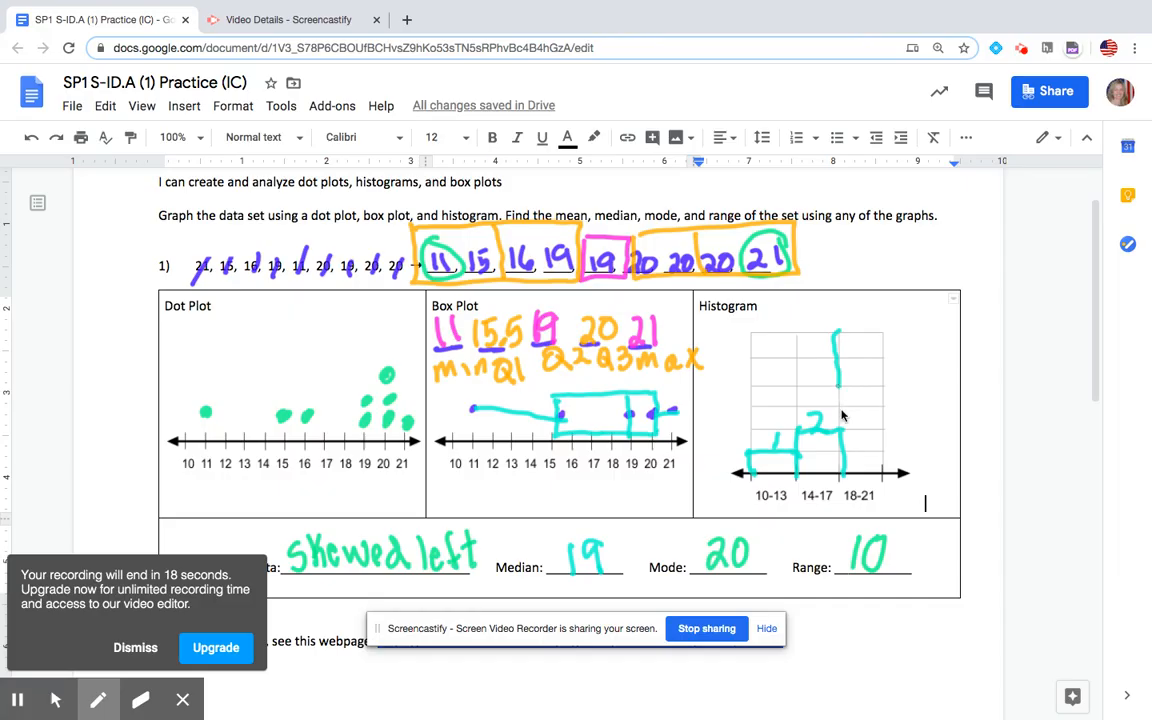
pyautogui.moveTo(838, 420); pyautogui.dragTo(888, 336)
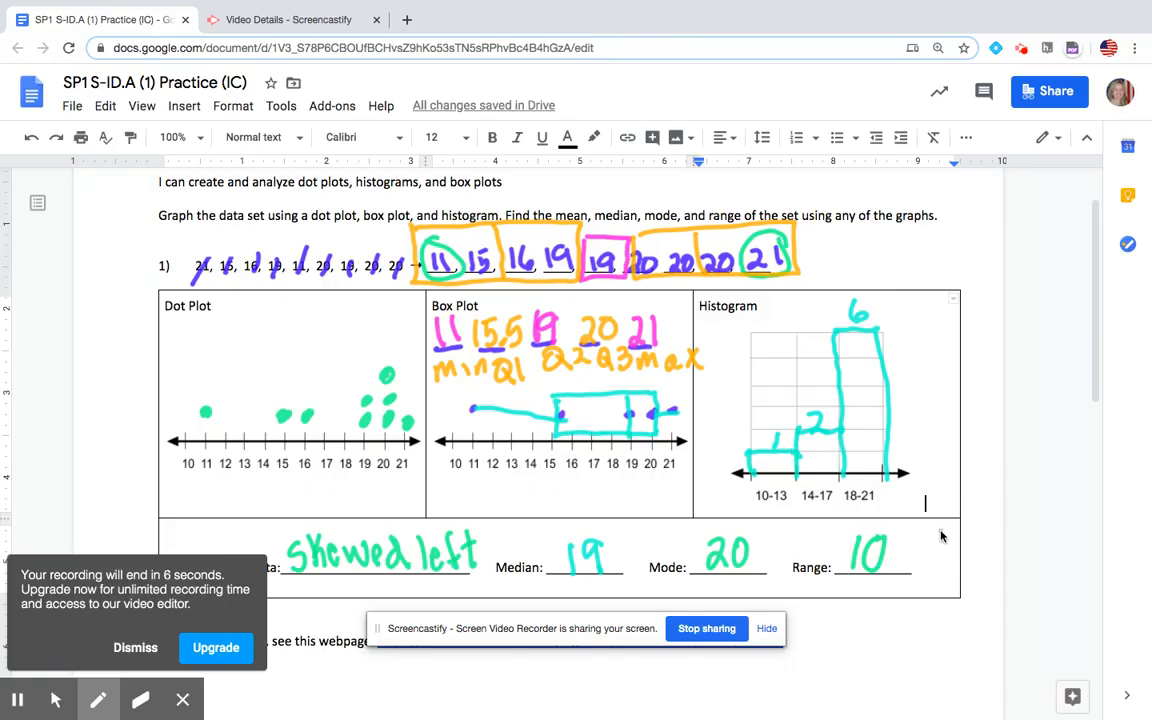
pyautogui.moveTo(924, 588)
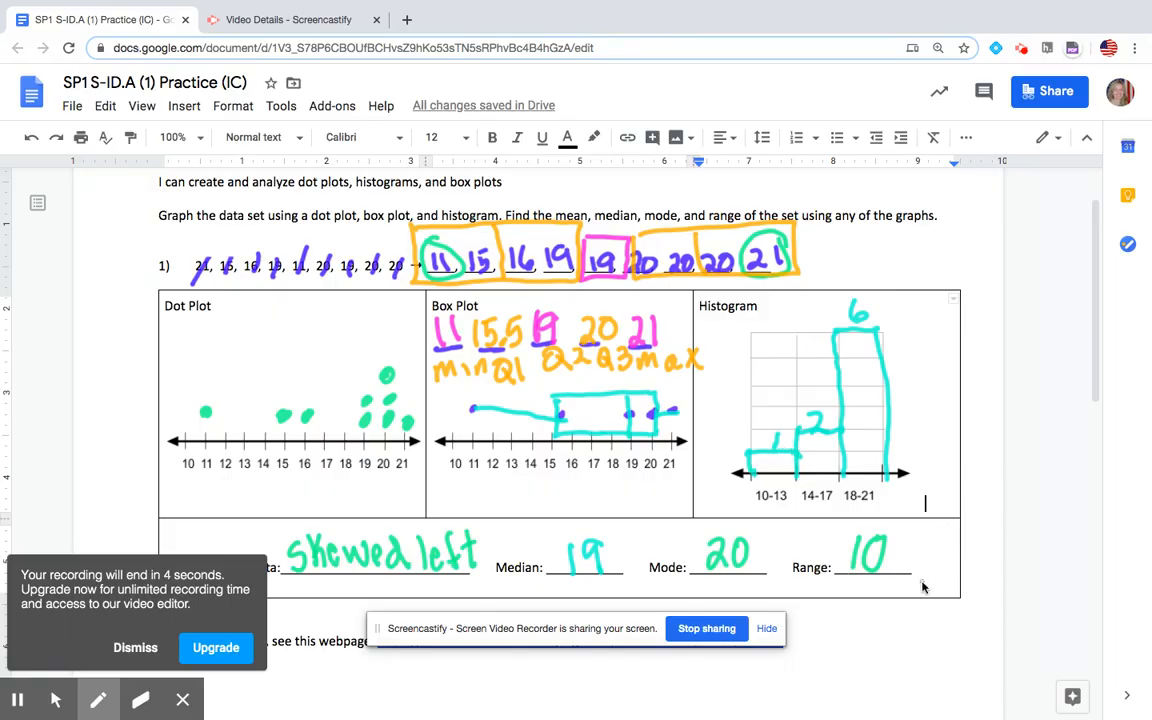
pyautogui.moveTo(392, 658)
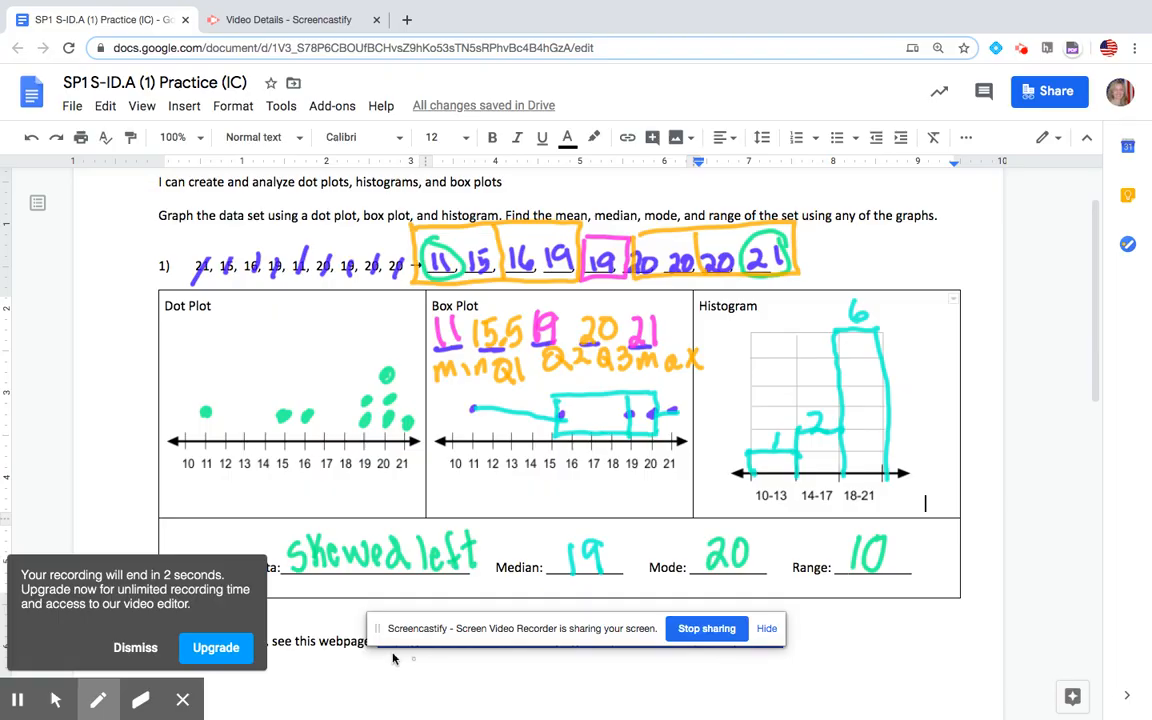